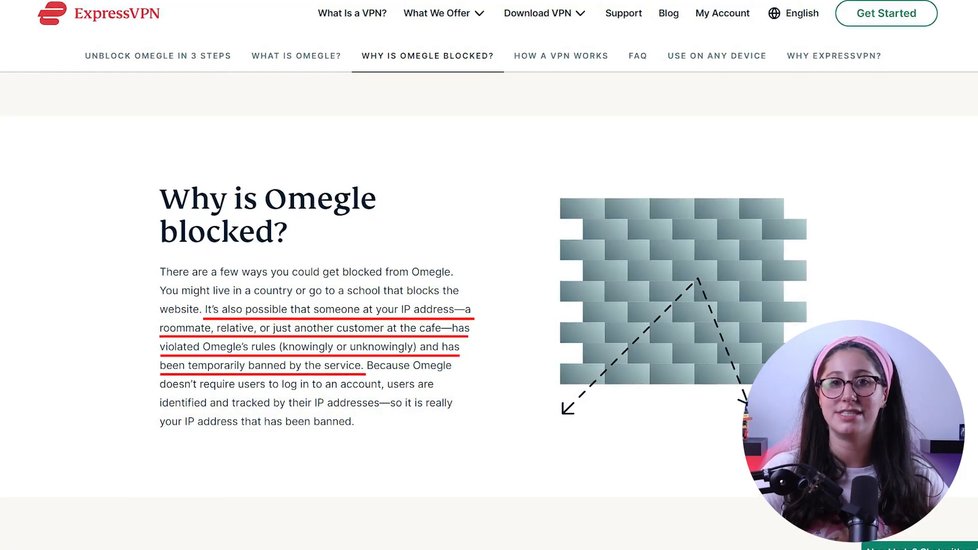
Select USA - New York from the locations list and start connecting to it.
{"action": "scroll", "scroll_direction": "up", "scroll_amount": 3}
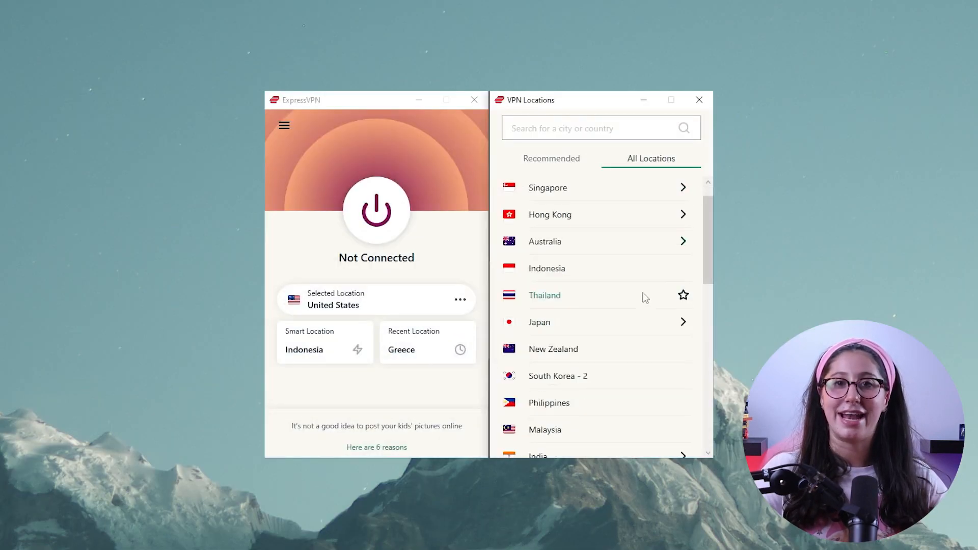
{"action": "scroll", "scroll_direction": "down", "scroll_amount": 3}
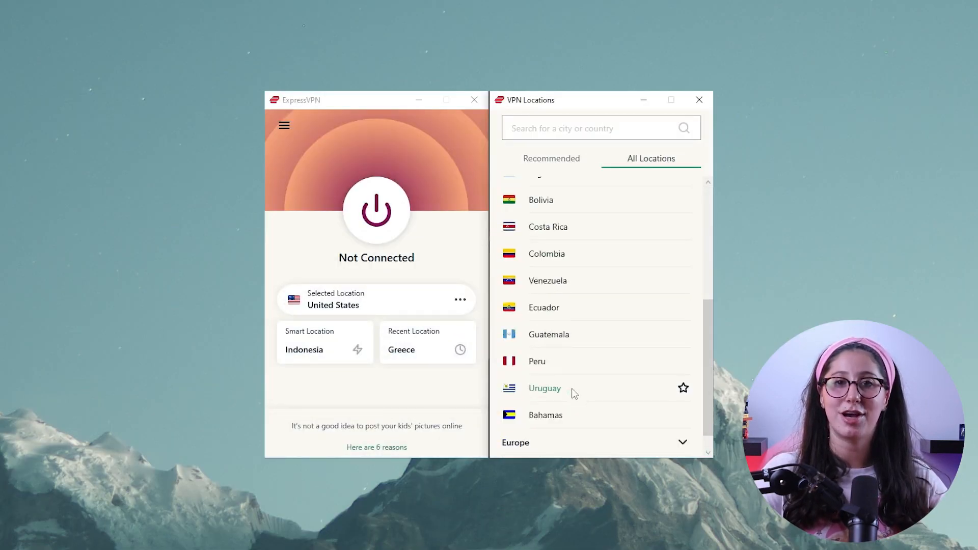
{"action": "scroll", "scroll_direction": "down", "scroll_amount": 3}
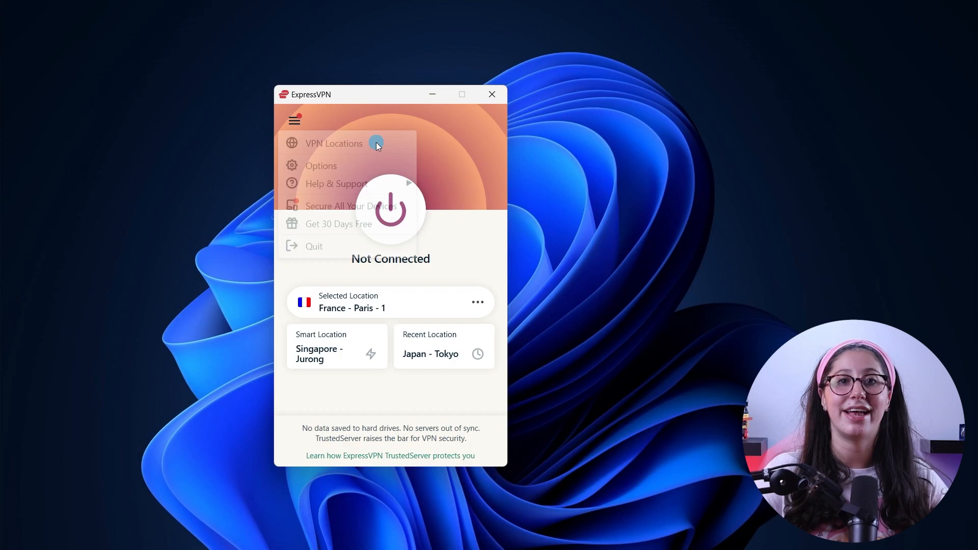
{"action": "left_click", "coordinate": [334, 143]}
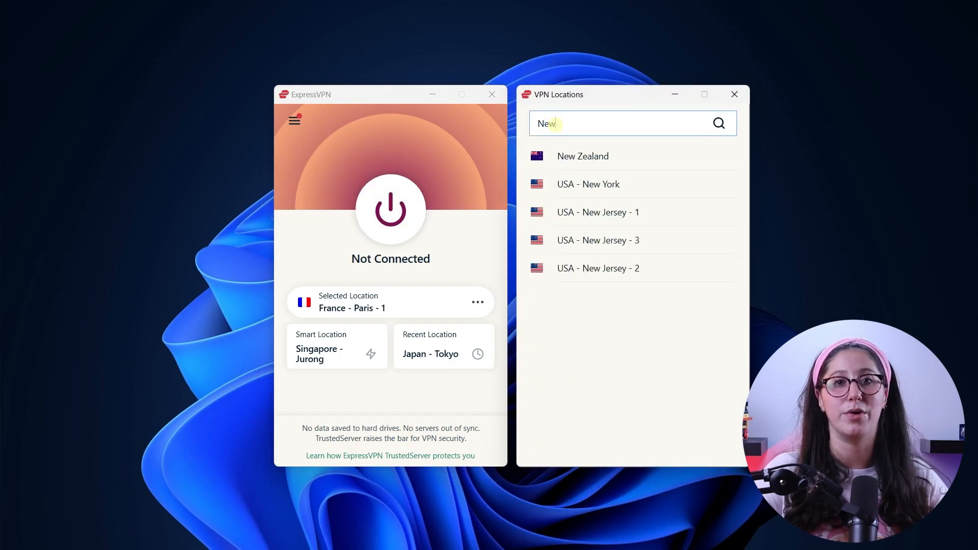
{"action": "left_click", "coordinate": [588, 184]}
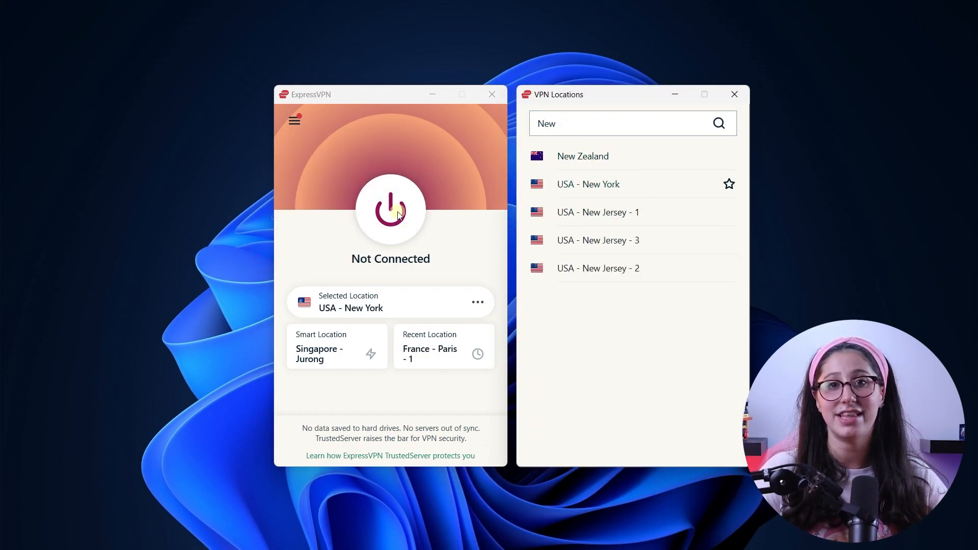
{"action": "left_click", "coordinate": [390, 209]}
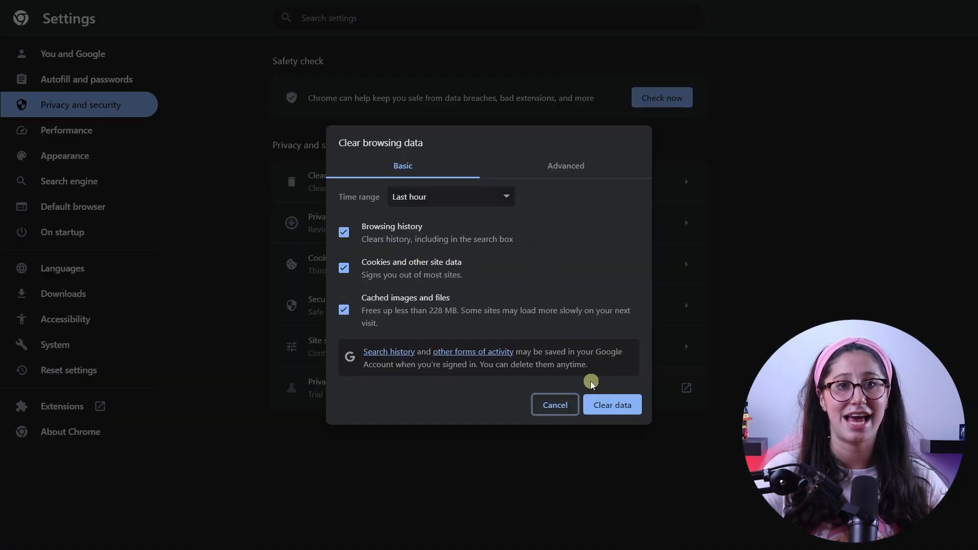
Clear the last hour of history, cookies and cached files in Chrome.
{"action": "left_click", "coordinate": [612, 405]}
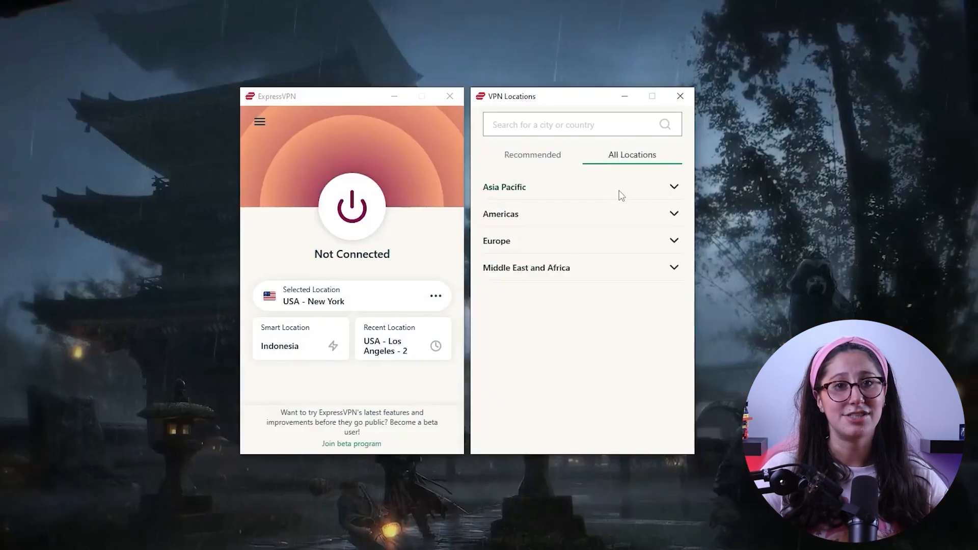
Expand the Asia Pacific region in the All Locations list.
{"action": "left_click", "coordinate": [505, 186]}
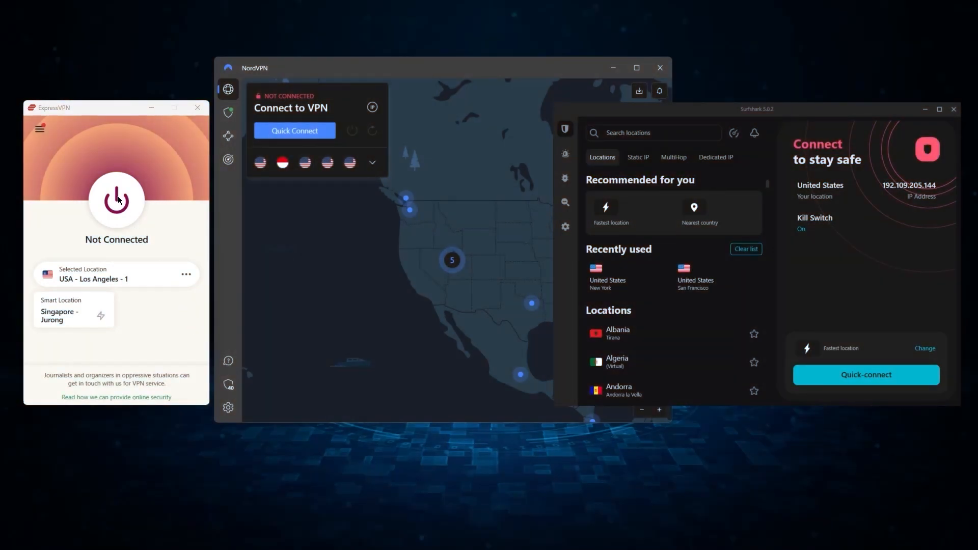
View ExpressVPN's Options from the app menu and close them again.
{"action": "left_click", "coordinate": [40, 129]}
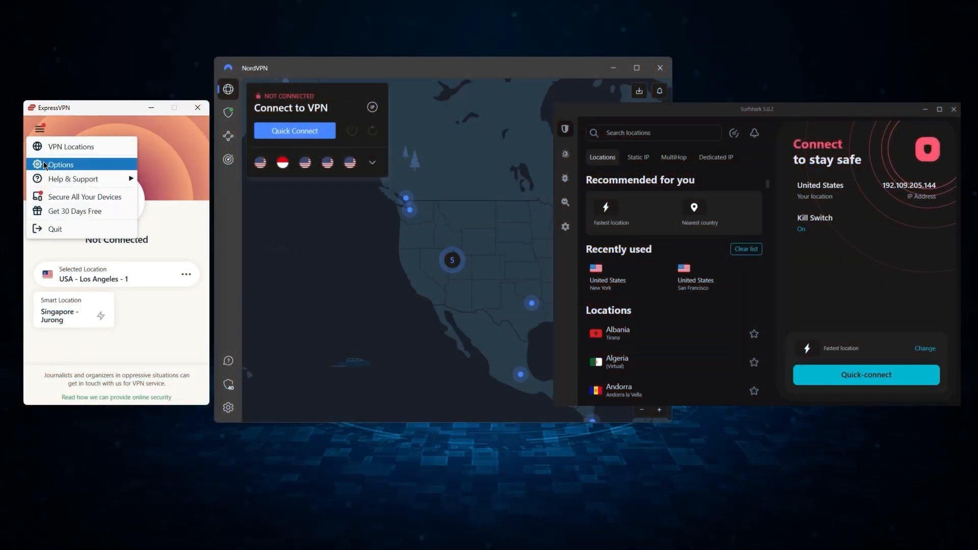
{"action": "left_click", "coordinate": [60, 164]}
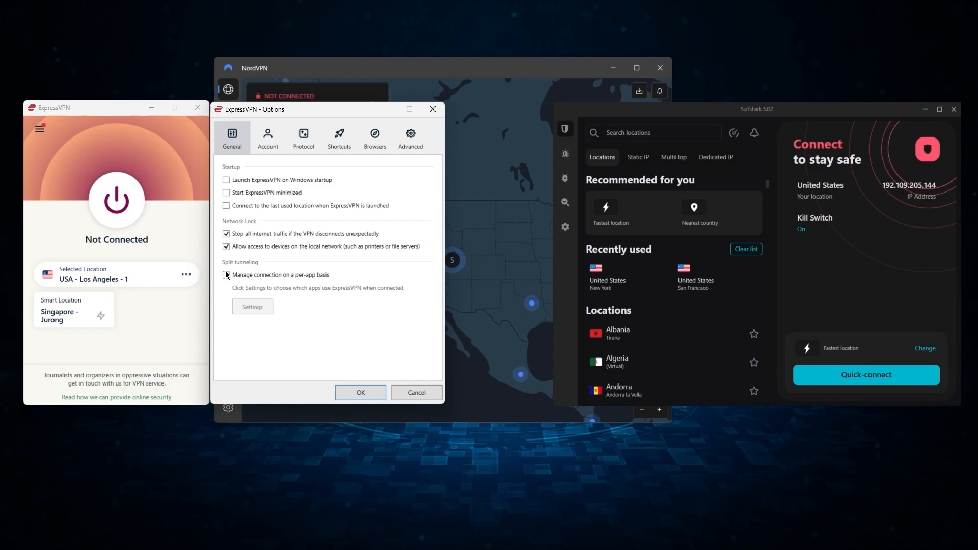
{"action": "left_click", "coordinate": [415, 392]}
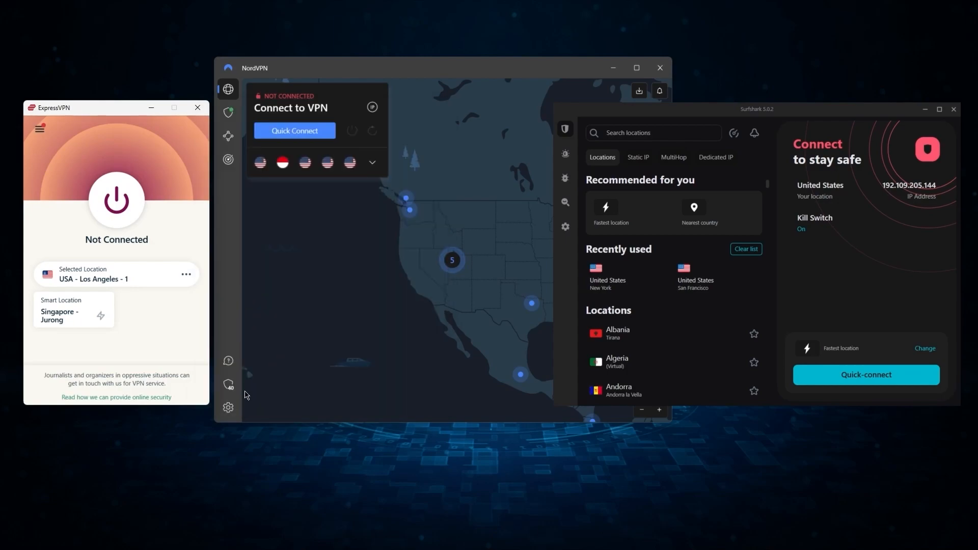
Show NordVPN's Split tunneling settings and go to Surfshark's Settings.
{"action": "left_click", "coordinate": [227, 408]}
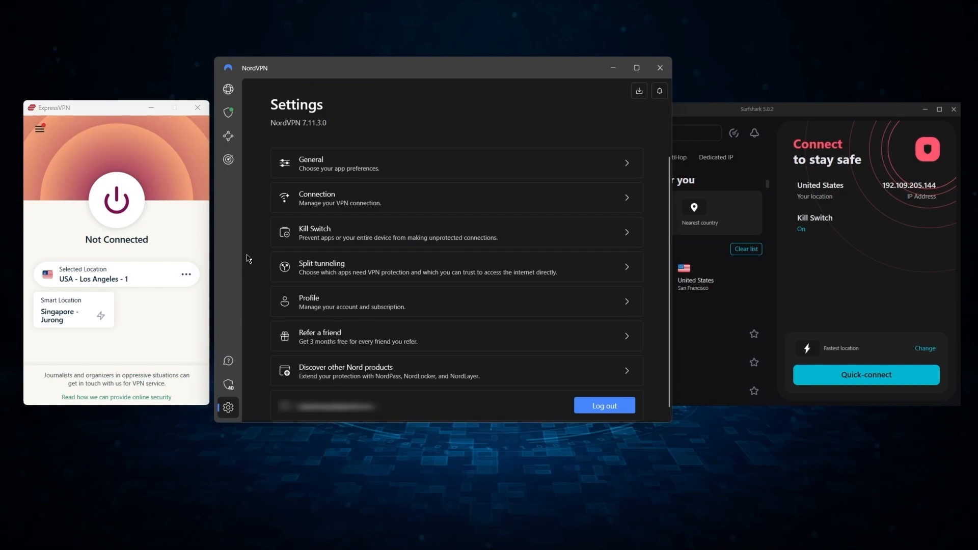
{"action": "left_click", "coordinate": [438, 267]}
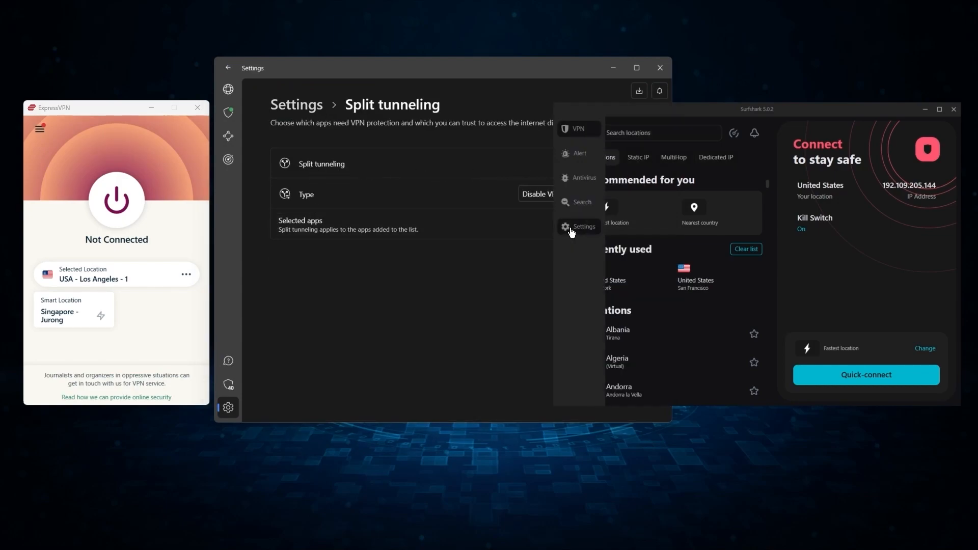
{"action": "left_click", "coordinate": [583, 227]}
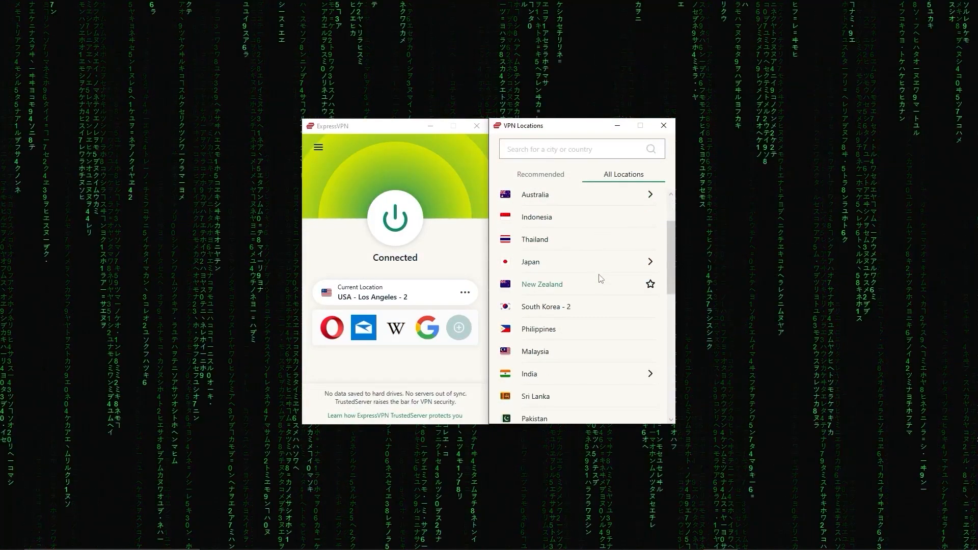
{"action": "scroll", "scroll_direction": "down", "scroll_amount": 3}
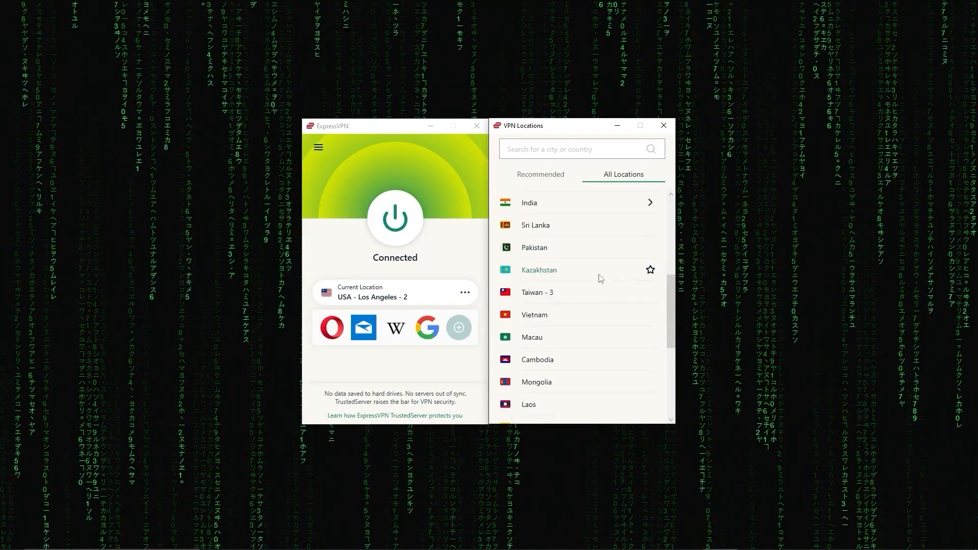
{"action": "scroll", "scroll_direction": "down", "scroll_amount": 3}
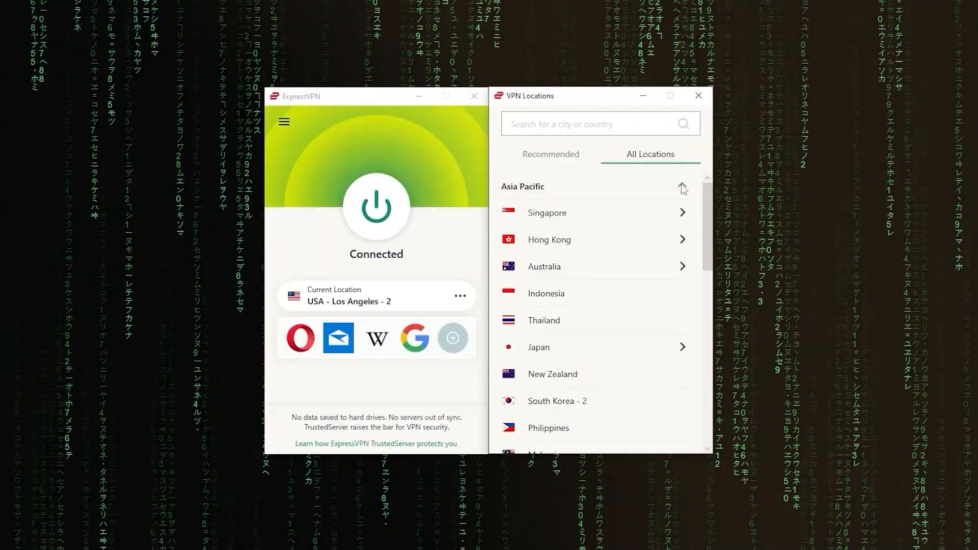
{"action": "scroll", "scroll_direction": "down", "scroll_amount": 3}
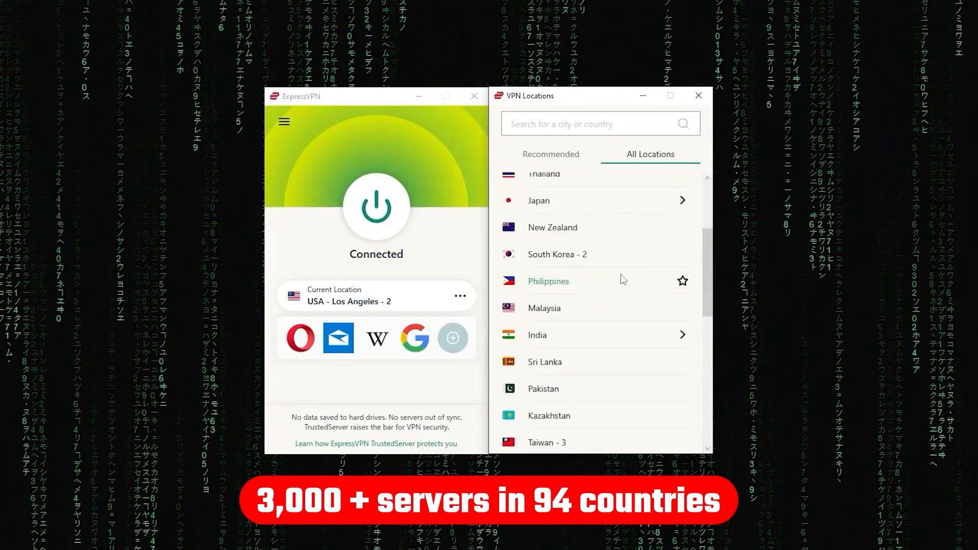
{"action": "scroll", "scroll_direction": "down", "scroll_amount": 3}
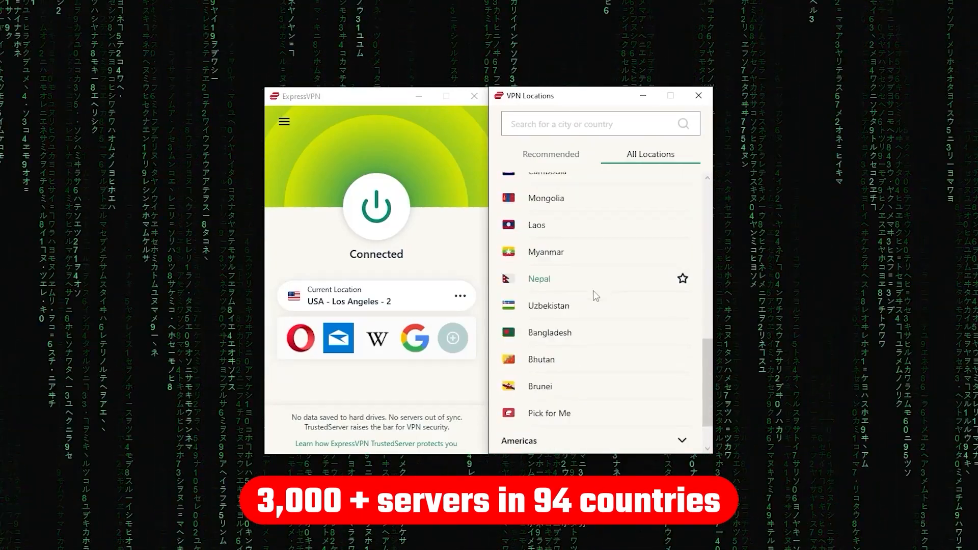
{"action": "scroll", "scroll_direction": "down", "scroll_amount": 3}
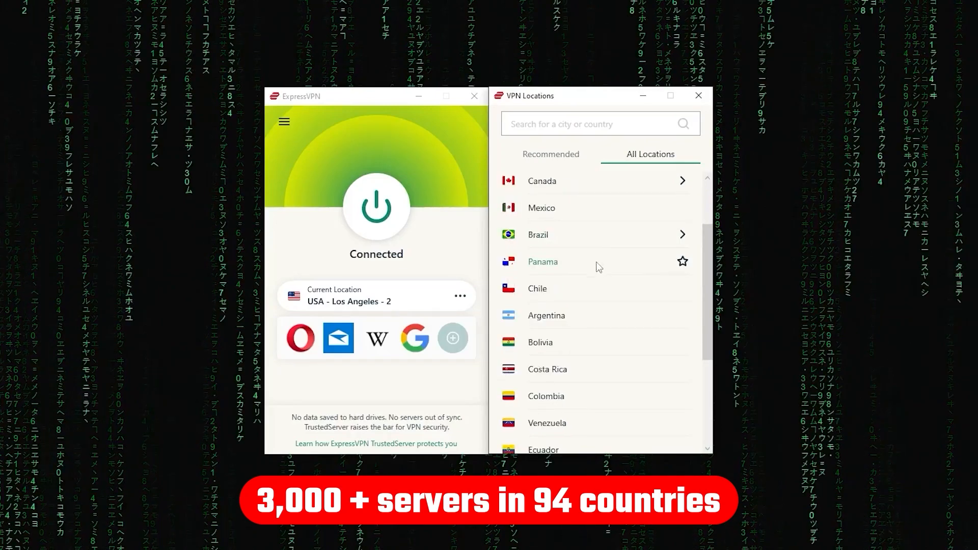
{"action": "scroll", "scroll_direction": "down", "scroll_amount": 3}
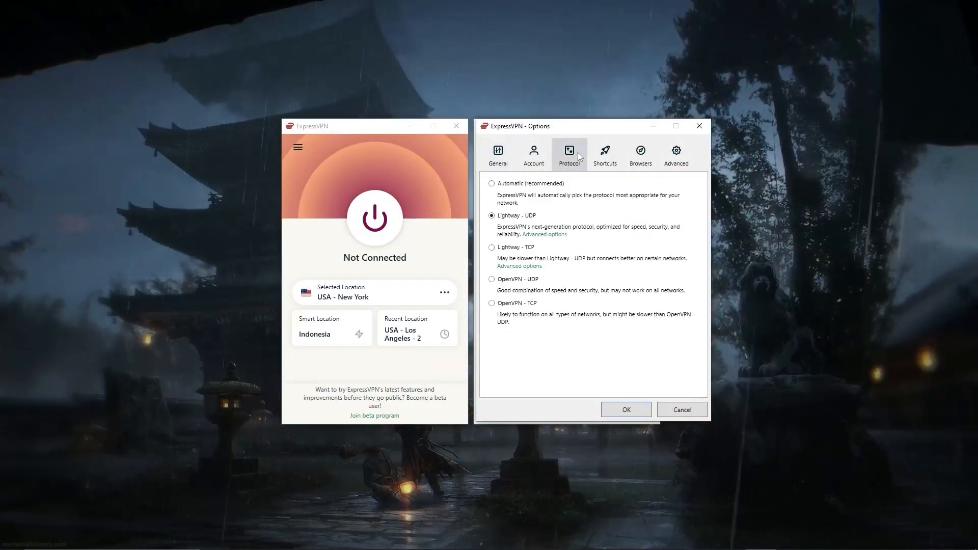
{"action": "mouse_move", "coordinate": [495, 224]}
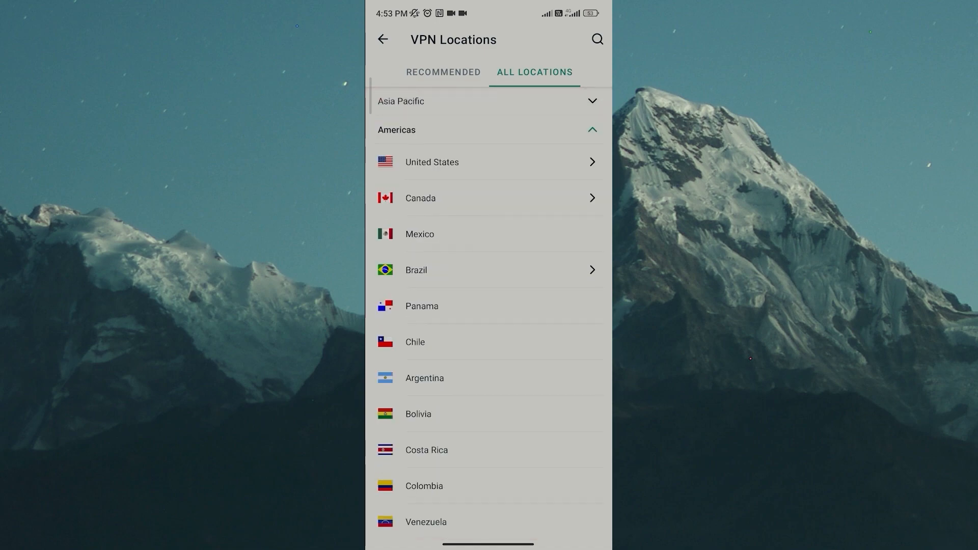
Scroll the mobile all-locations list to the expanded Americas region.
{"action": "scroll", "scroll_direction": "up", "scroll_amount": 3}
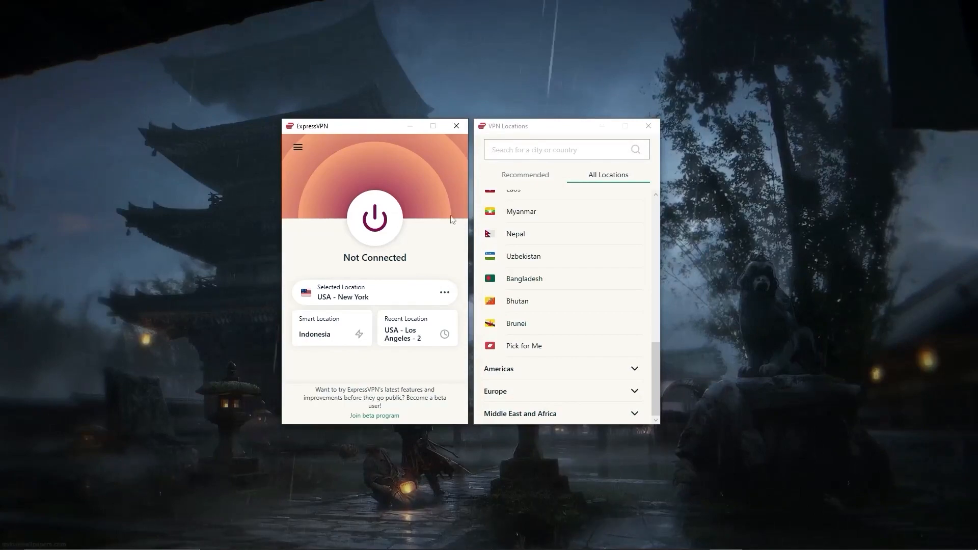
Close the locations window, connect to New York and view the Protocol choices with Automatic selected.
{"action": "left_click", "coordinate": [648, 126]}
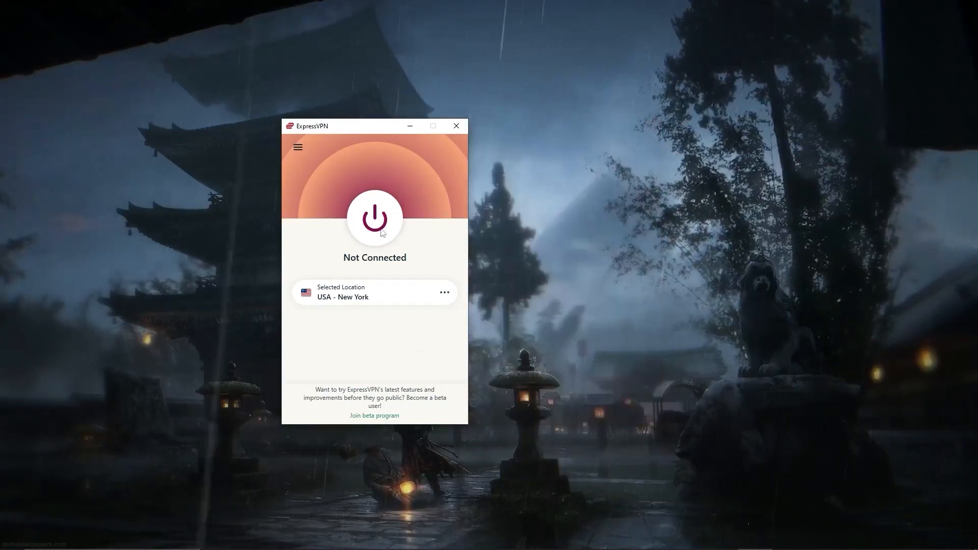
{"action": "left_click", "coordinate": [374, 218]}
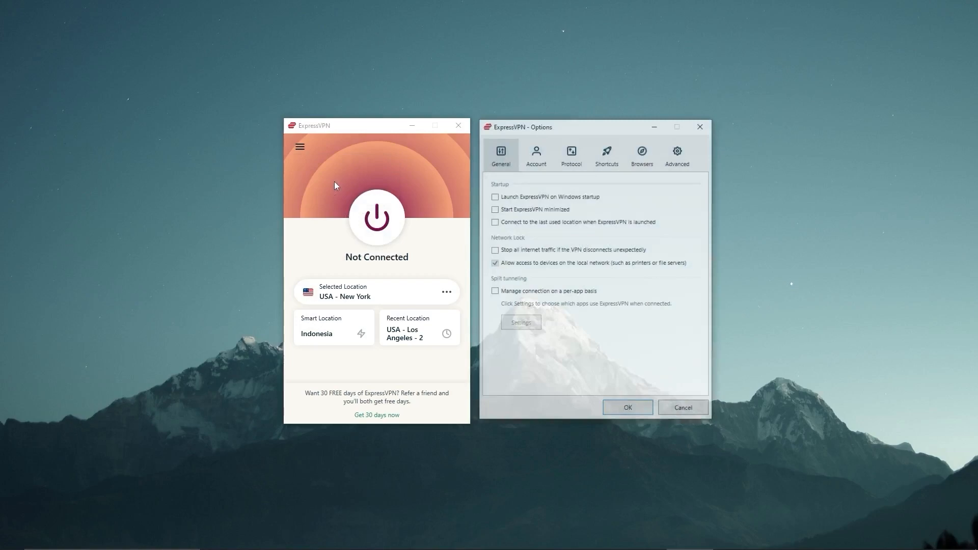
{"action": "left_click", "coordinate": [570, 154]}
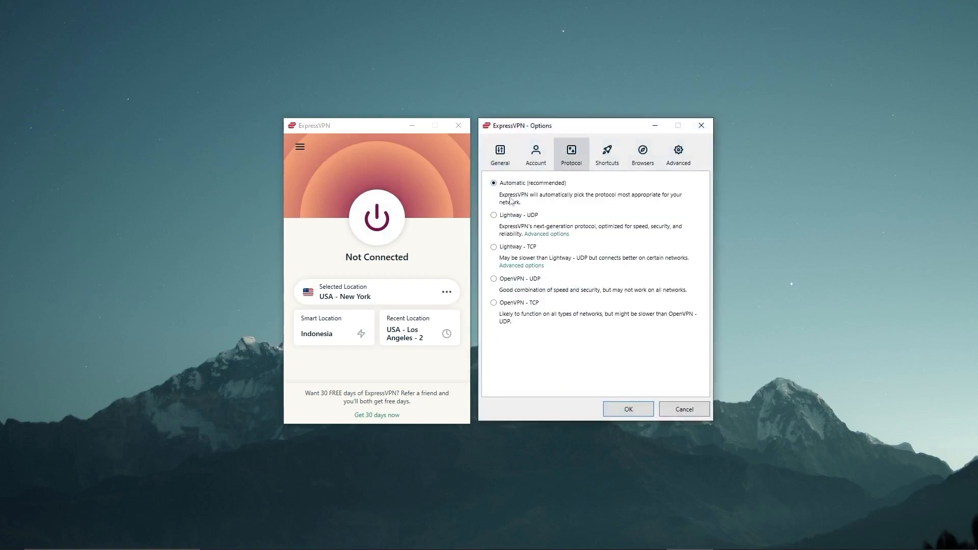
{"action": "left_click", "coordinate": [493, 279]}
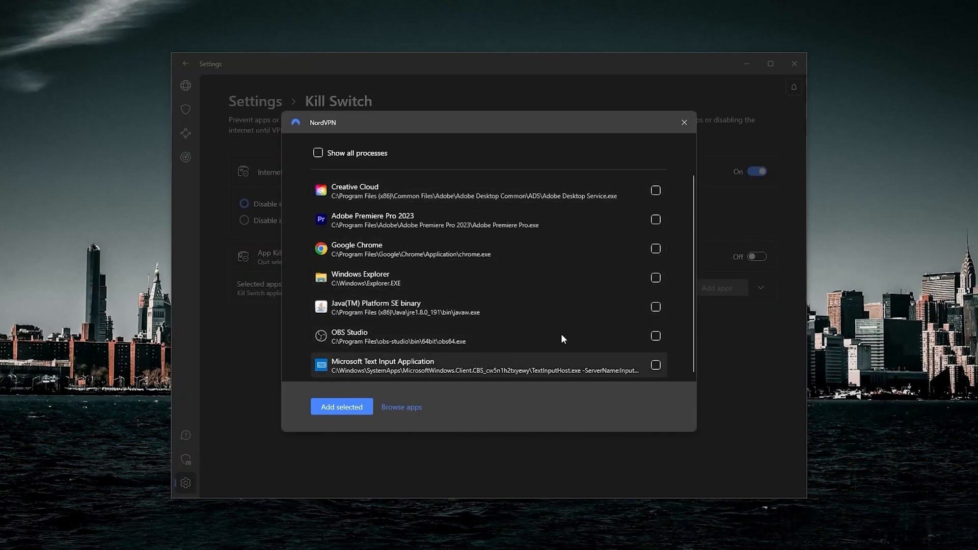
Turn on all NordVPN Threat Protection features so web and file protection show Protected.
{"action": "scroll", "scroll_direction": "up", "scroll_amount": 3}
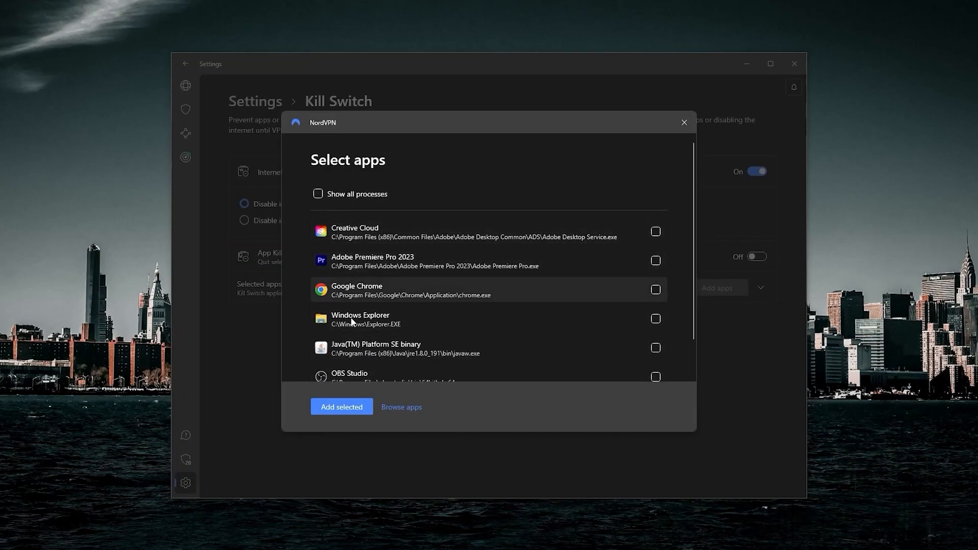
{"action": "mouse_move", "coordinate": [598, 252]}
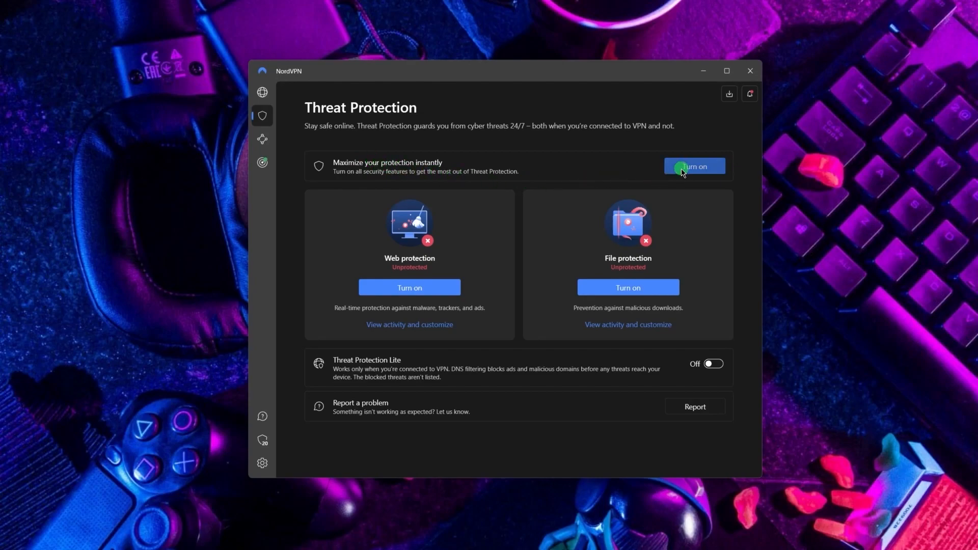
{"action": "left_click", "coordinate": [694, 166]}
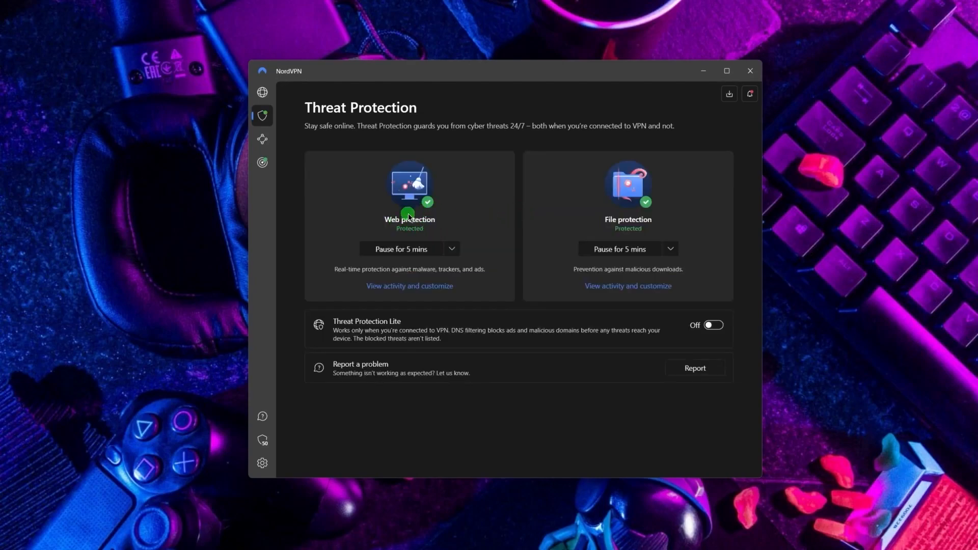
{"action": "mouse_move", "coordinate": [373, 315]}
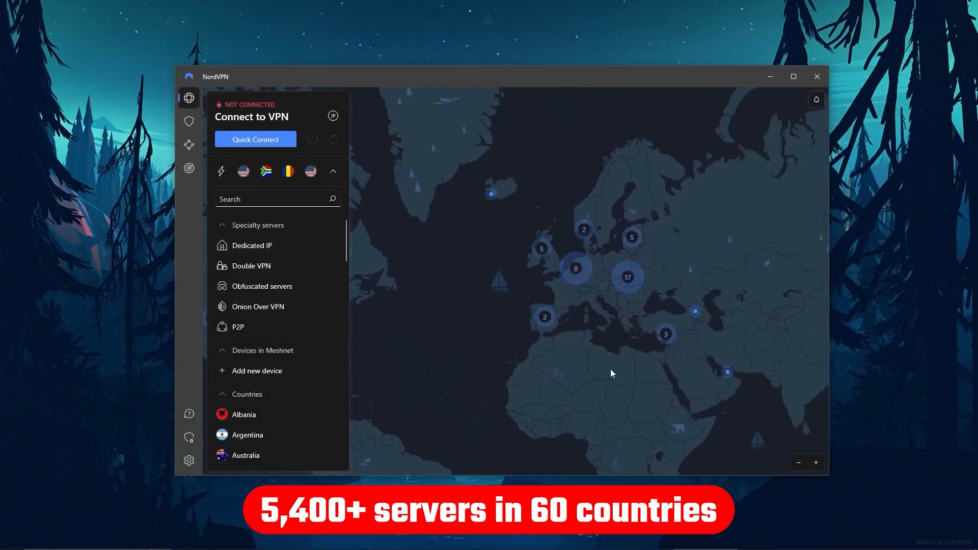
{"action": "scroll", "scroll_direction": "down", "scroll_amount": 3}
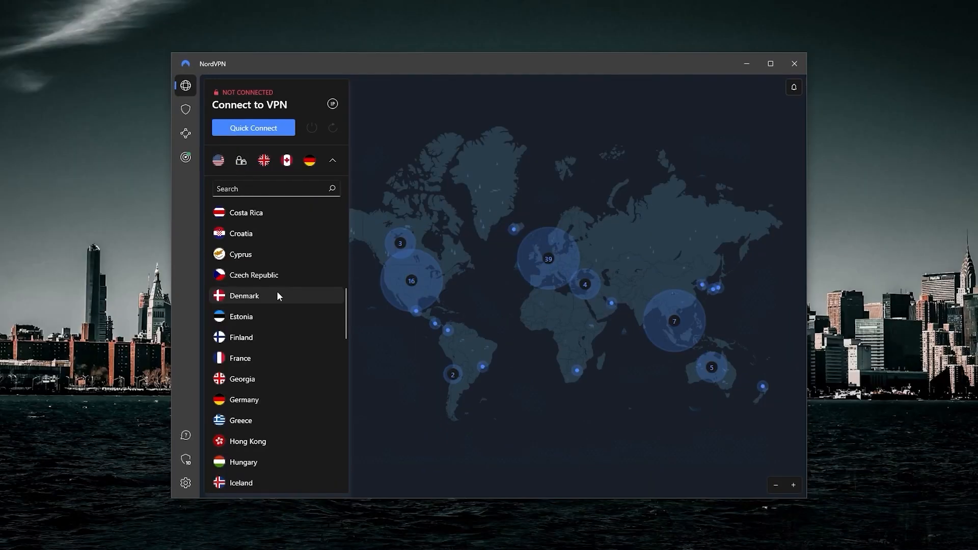
{"action": "scroll", "scroll_direction": "down", "scroll_amount": 3}
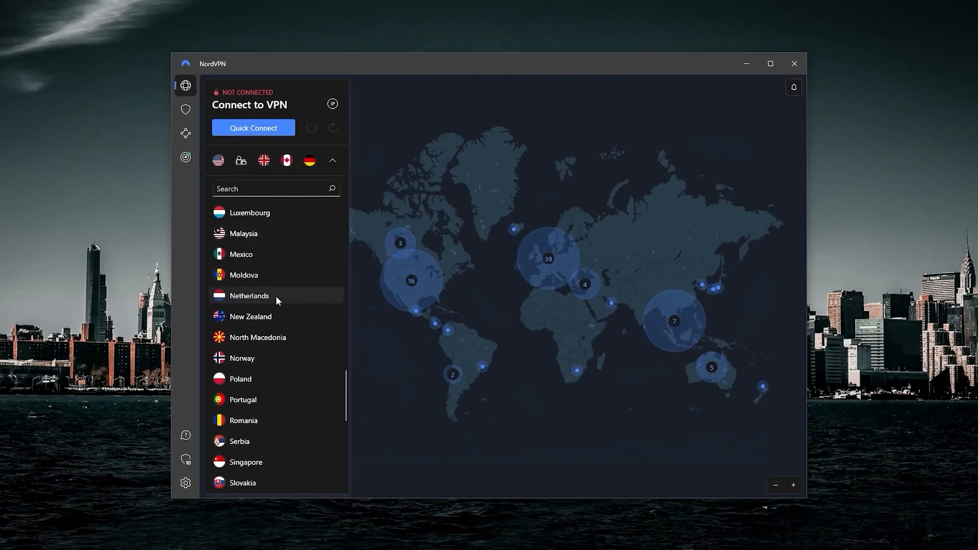
{"action": "scroll", "scroll_direction": "down", "scroll_amount": 3}
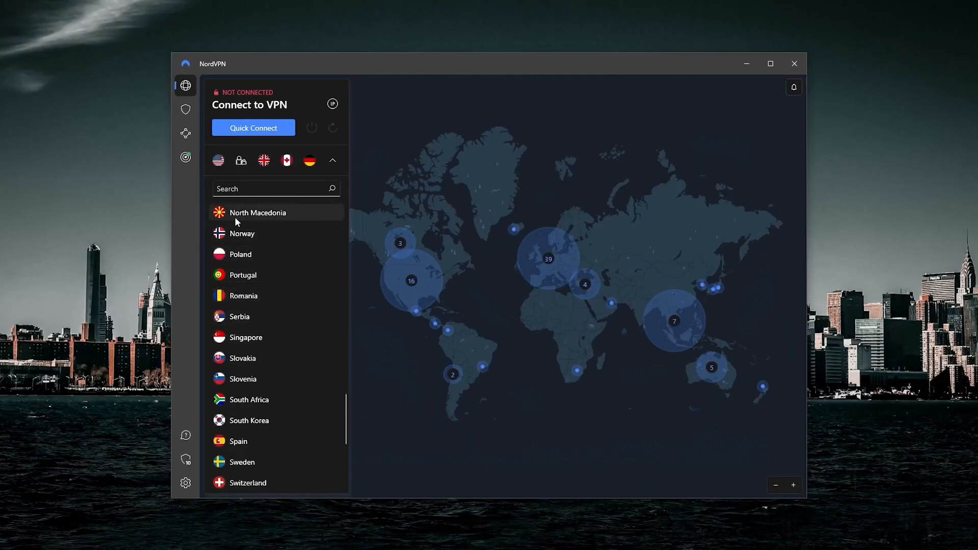
{"action": "scroll", "scroll_direction": "up", "scroll_amount": 3}
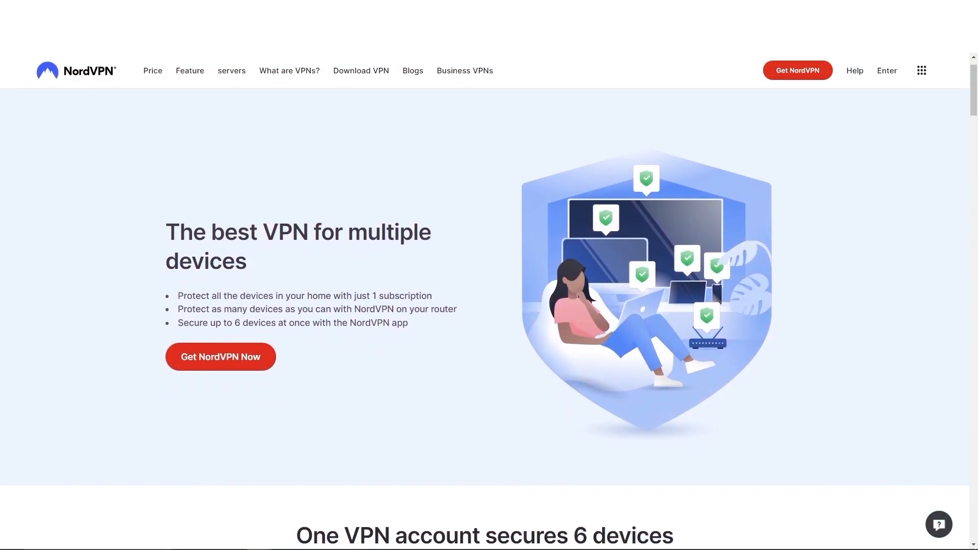
{"action": "scroll", "scroll_direction": "down", "scroll_amount": 3}
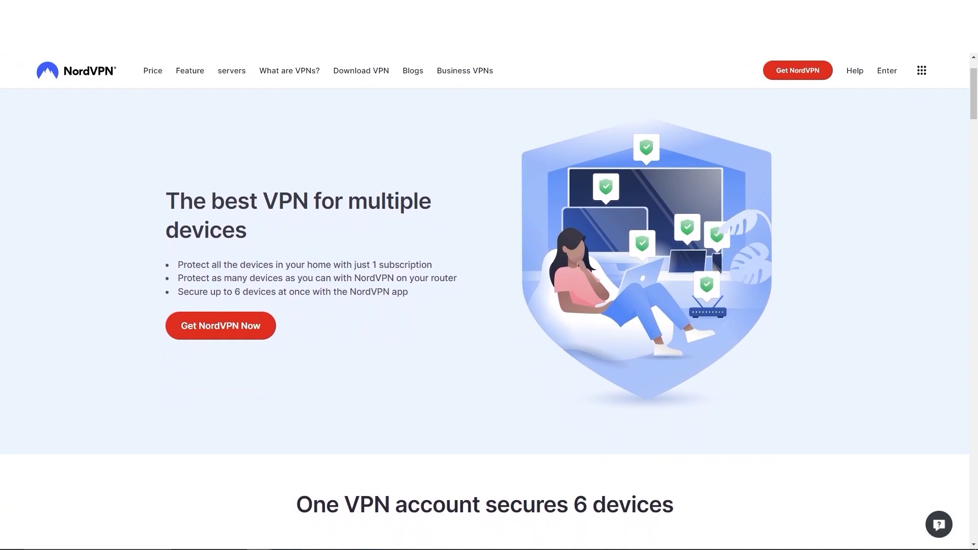
{"action": "scroll", "scroll_direction": "down", "scroll_amount": 3}
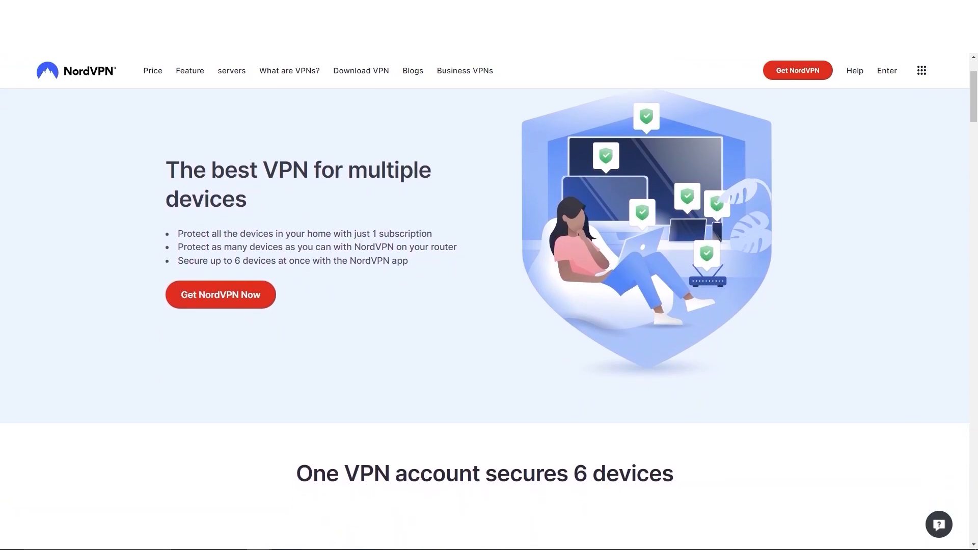
{"action": "scroll", "scroll_direction": "down", "scroll_amount": 3}
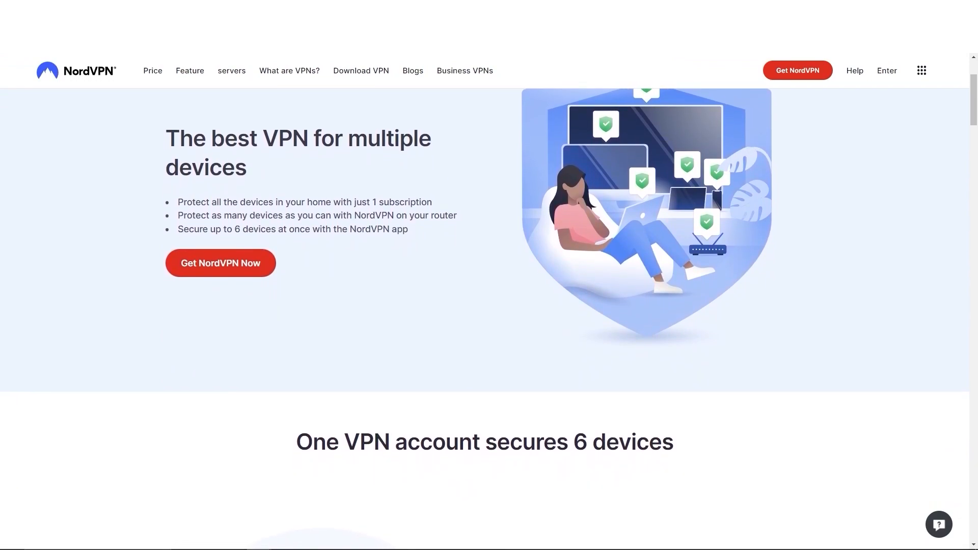
{"action": "scroll", "scroll_direction": "down", "scroll_amount": 3}
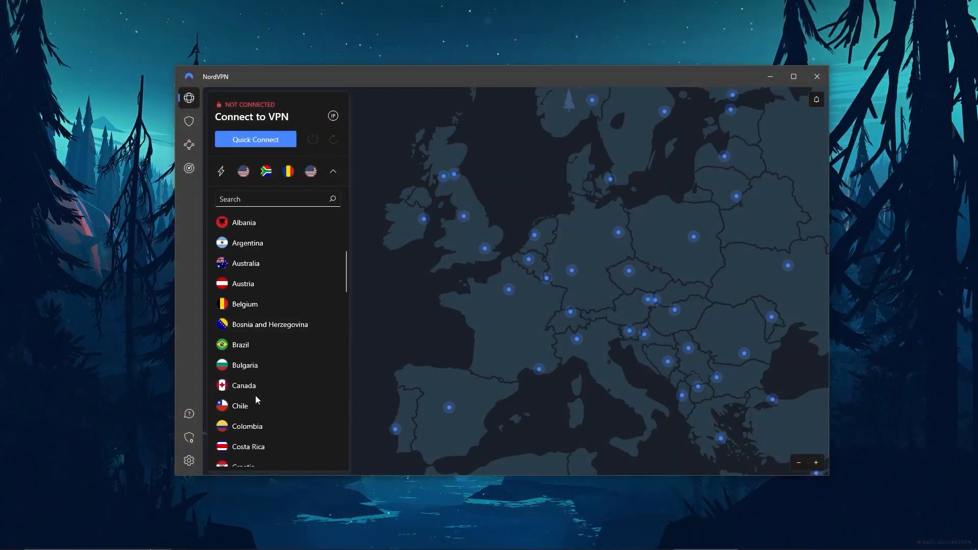
{"action": "scroll", "scroll_direction": "down", "scroll_amount": 3}
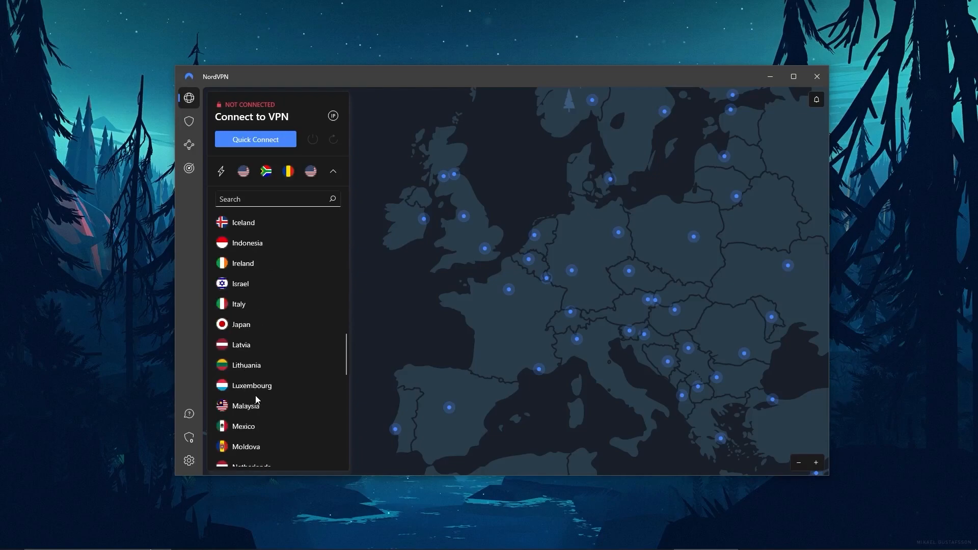
{"action": "scroll", "scroll_direction": "down", "scroll_amount": 3}
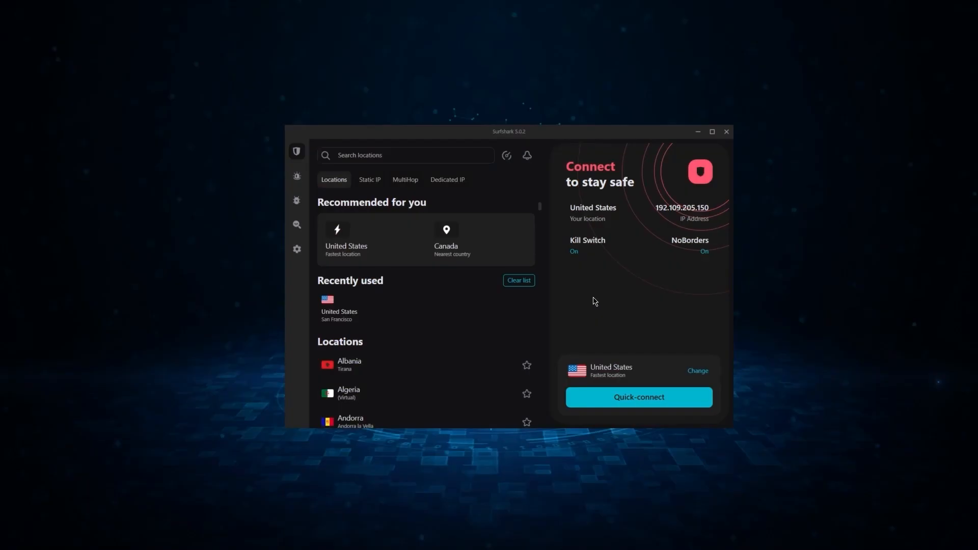
Scroll down through Surfshark's locations list toward the VPN settings.
{"action": "scroll", "scroll_direction": "down", "scroll_amount": 3}
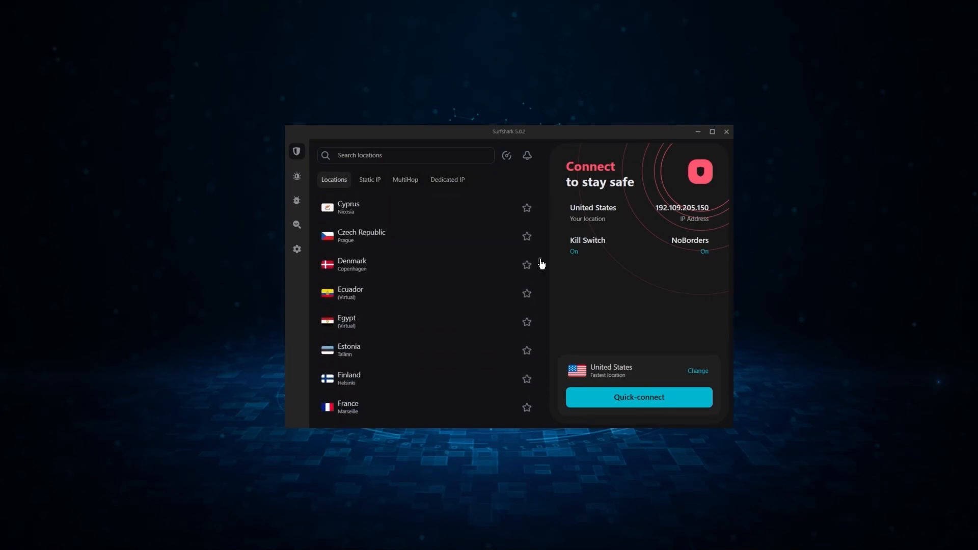
{"action": "scroll", "scroll_direction": "down", "scroll_amount": 3}
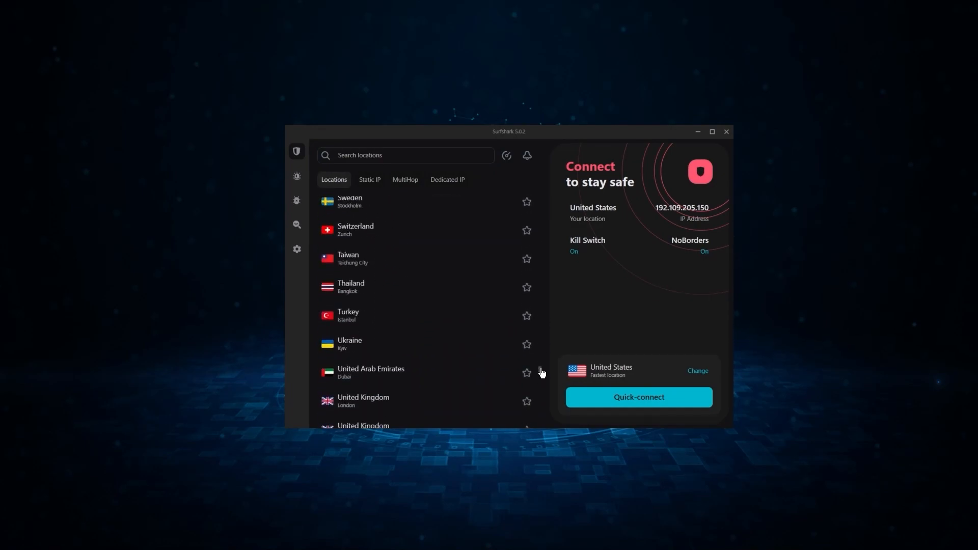
{"action": "scroll", "scroll_direction": "down", "scroll_amount": 3}
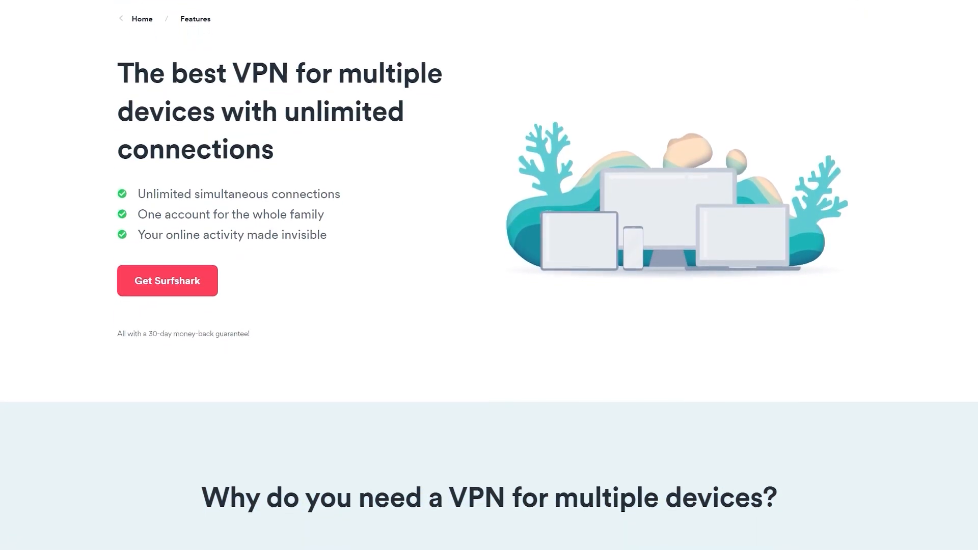
{"action": "scroll", "scroll_direction": "down", "scroll_amount": 3}
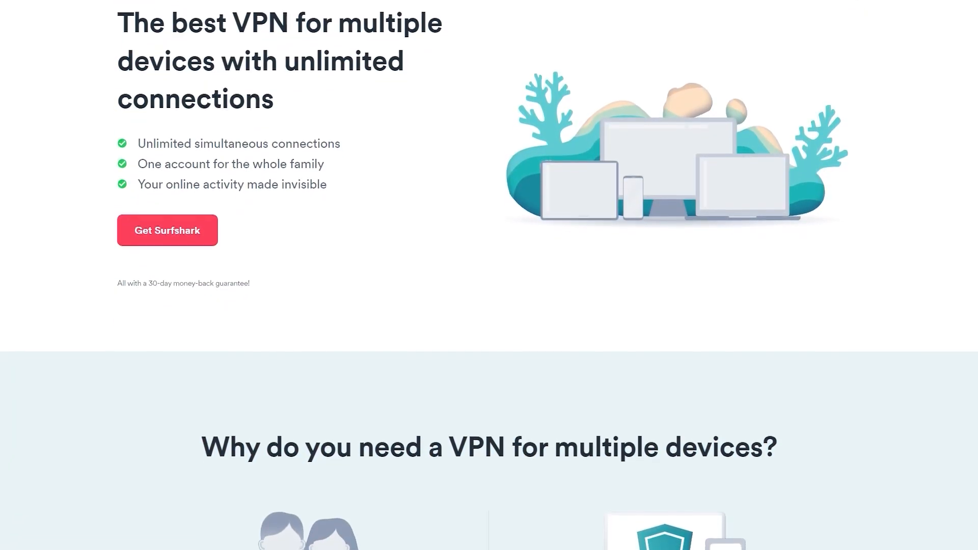
{"action": "scroll", "scroll_direction": "down", "scroll_amount": 3}
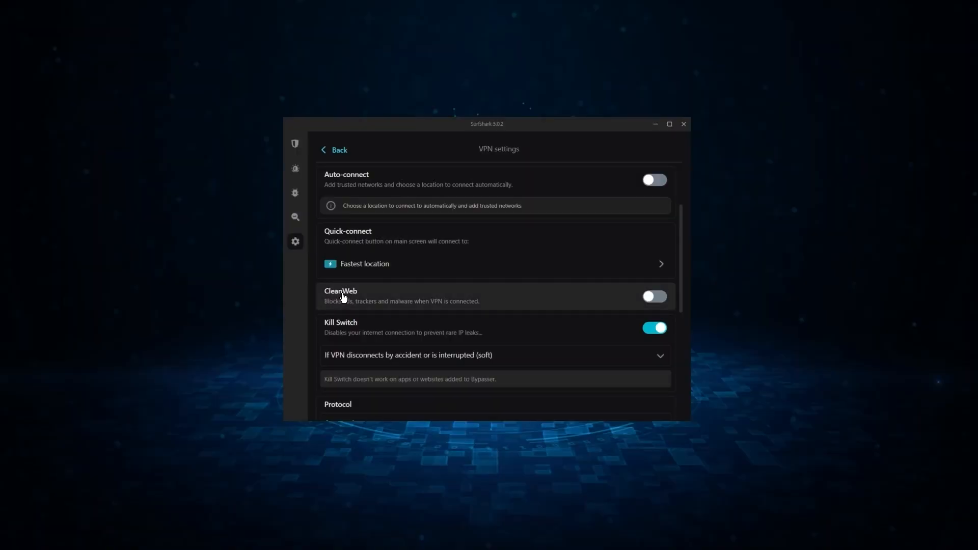
{"action": "mouse_move", "coordinate": [651, 297]}
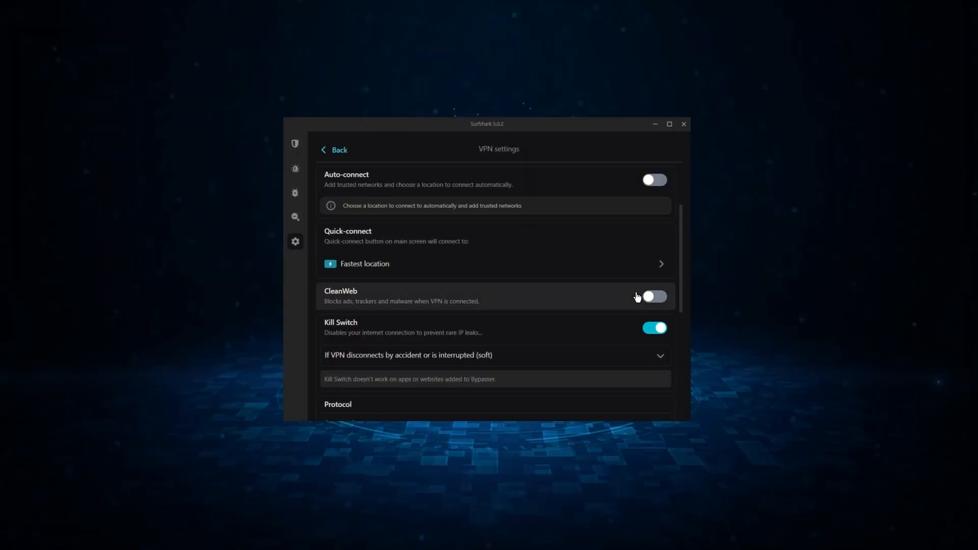
Switch CleanWeb on, review the toggles down to Advanced Security and return to the main screen.
{"action": "left_click", "coordinate": [654, 297]}
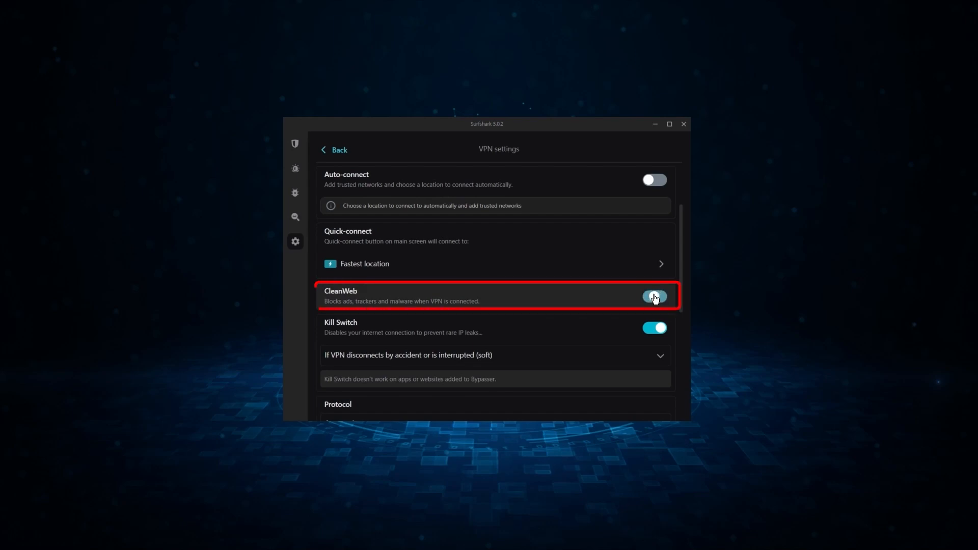
{"action": "left_click", "coordinate": [654, 296]}
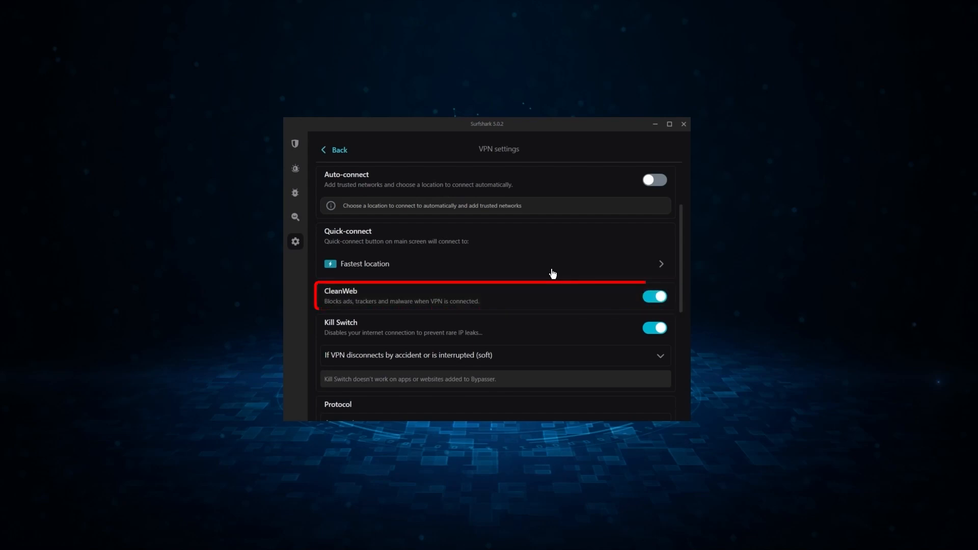
{"action": "scroll", "scroll_direction": "down", "scroll_amount": 3}
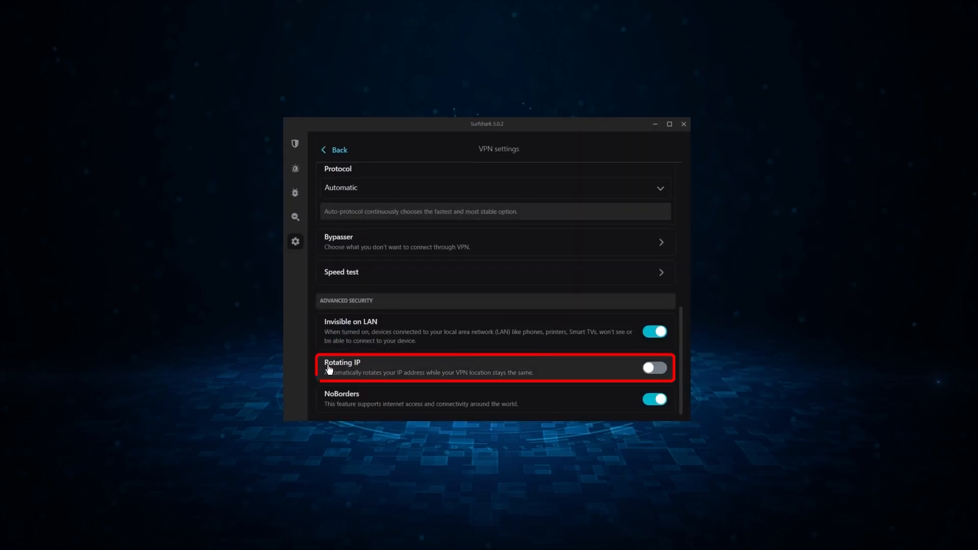
{"action": "left_click", "coordinate": [335, 150]}
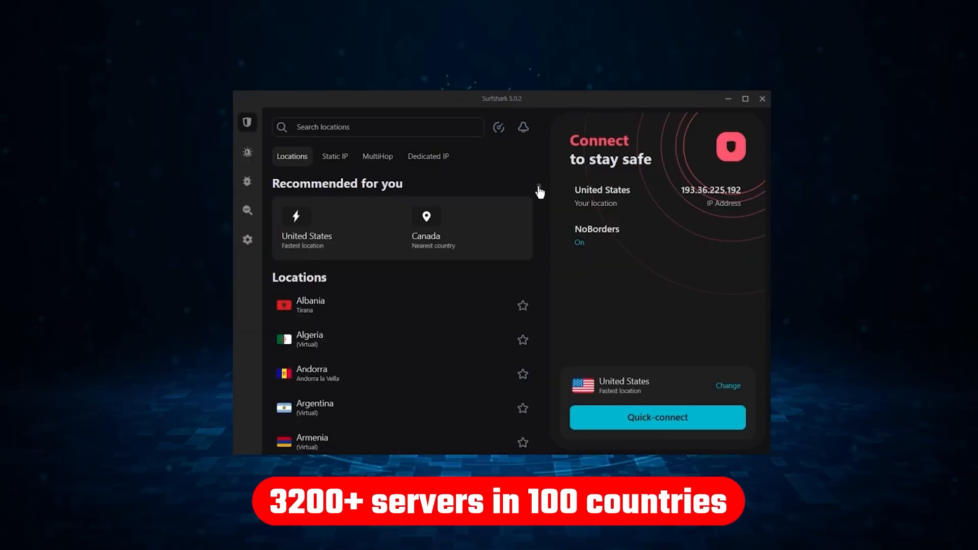
Connect Surfshark to the United States – New York server from the locations list.
{"action": "scroll", "scroll_direction": "down", "scroll_amount": 3}
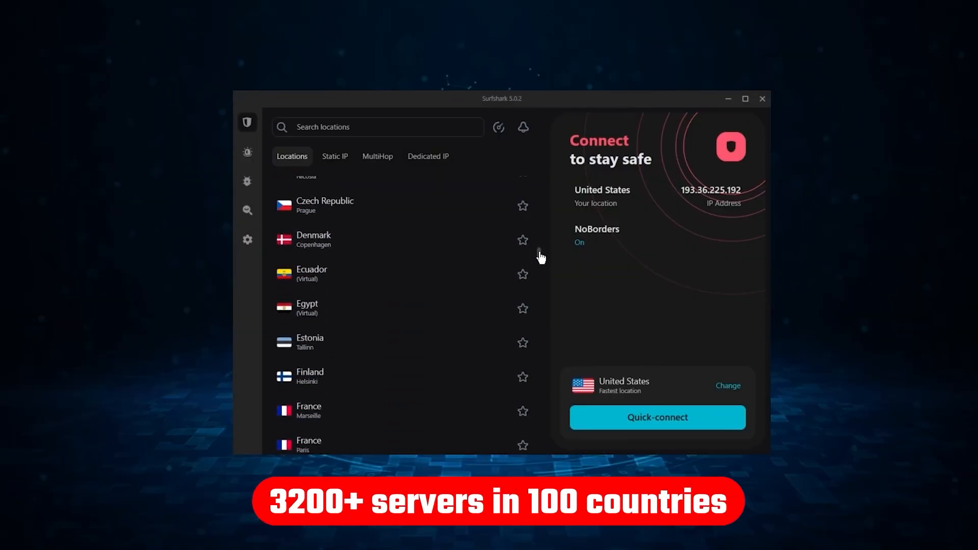
{"action": "scroll", "scroll_direction": "down", "scroll_amount": 3}
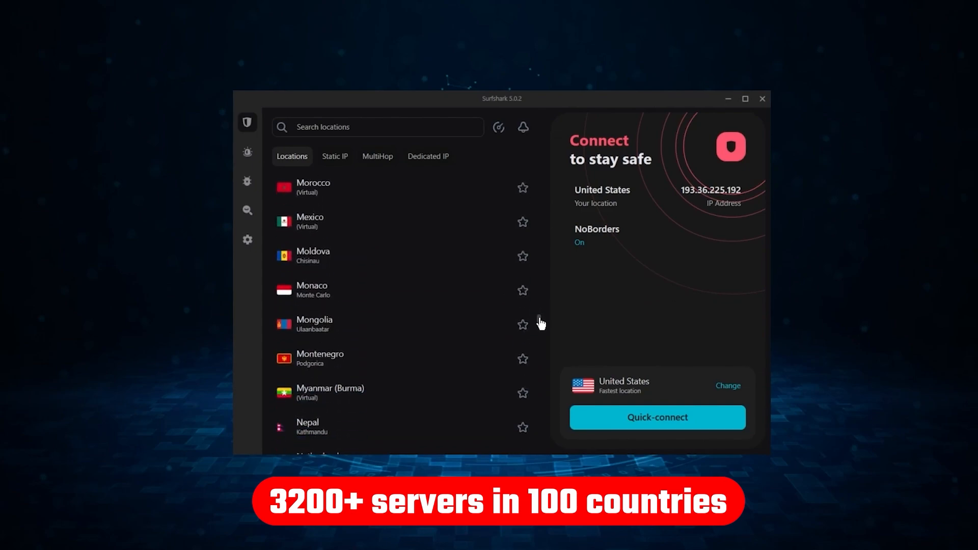
{"action": "left_click", "coordinate": [656, 417]}
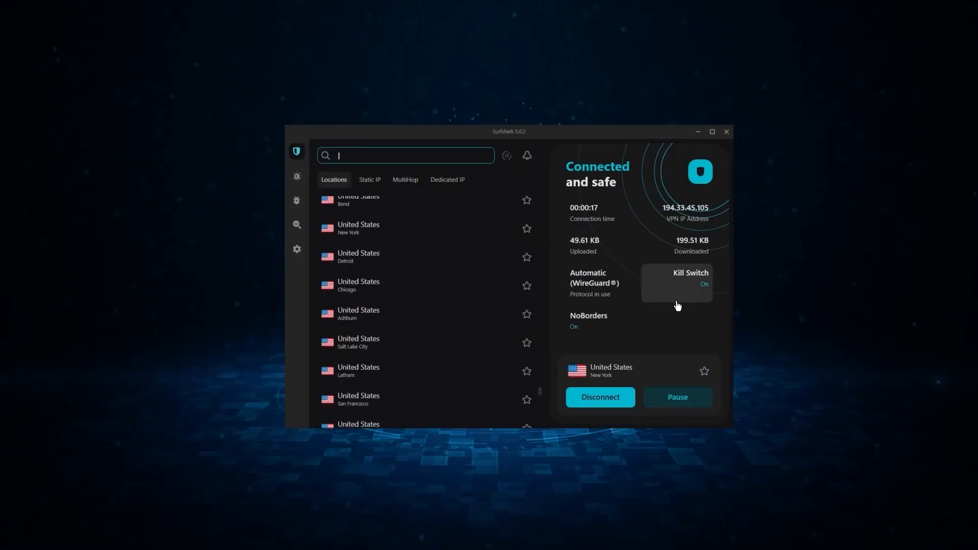
{"action": "mouse_move", "coordinate": [614, 319]}
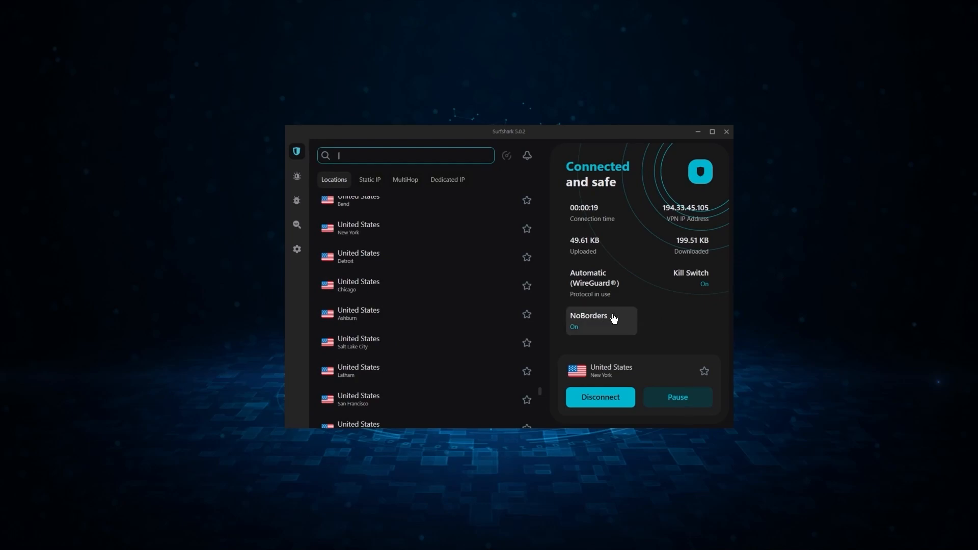
Show Surfshark's VPN settings page with its connection and security toggles.
{"action": "left_click", "coordinate": [296, 249]}
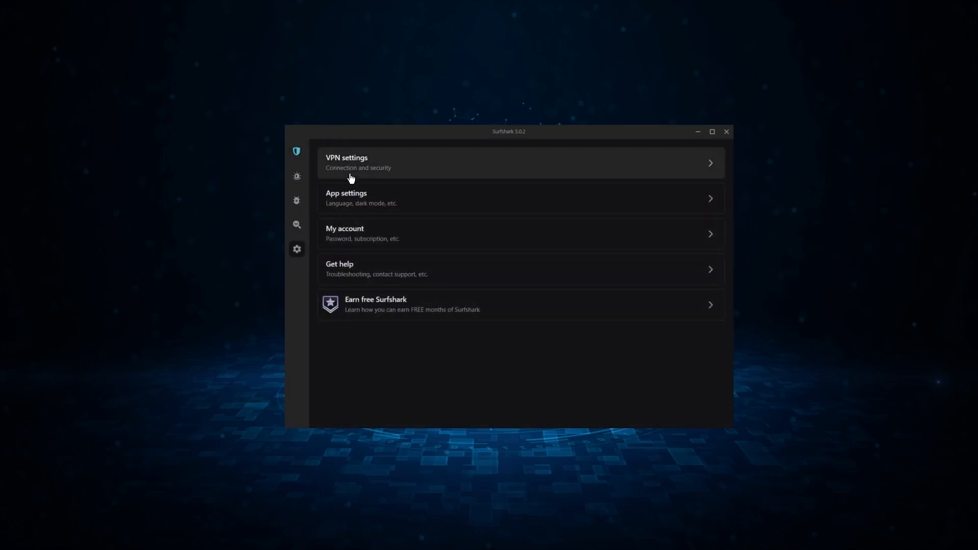
{"action": "left_click", "coordinate": [358, 162]}
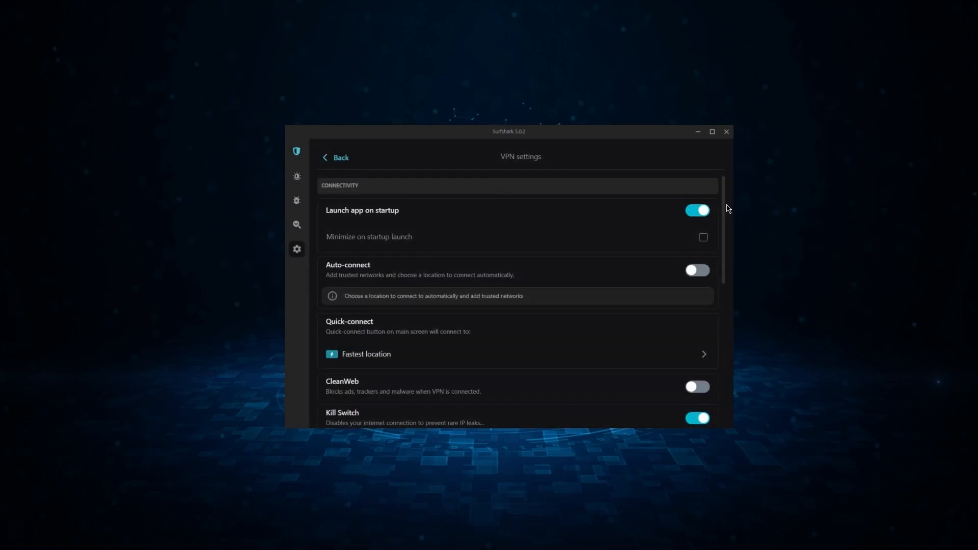
{"action": "scroll", "scroll_direction": "down", "scroll_amount": 3}
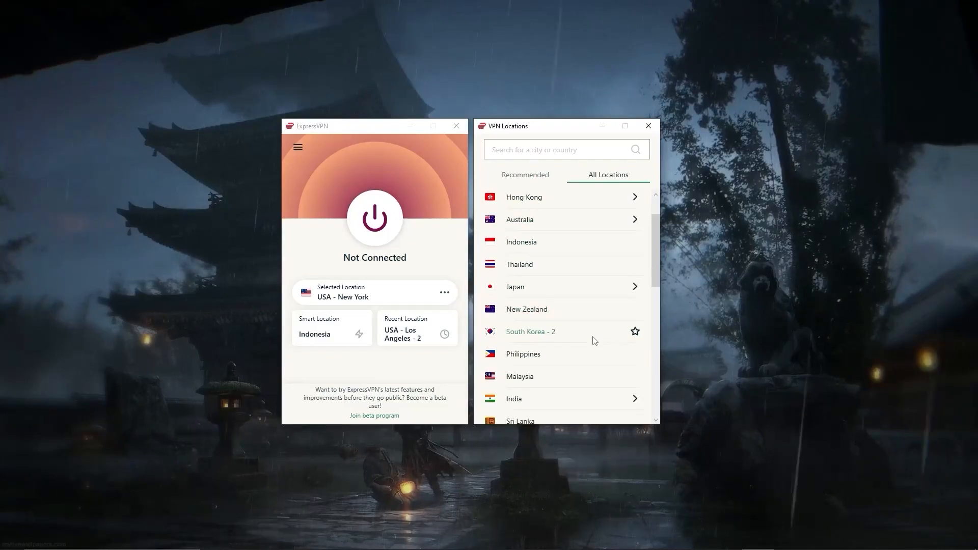
{"action": "scroll", "scroll_direction": "down", "scroll_amount": 3}
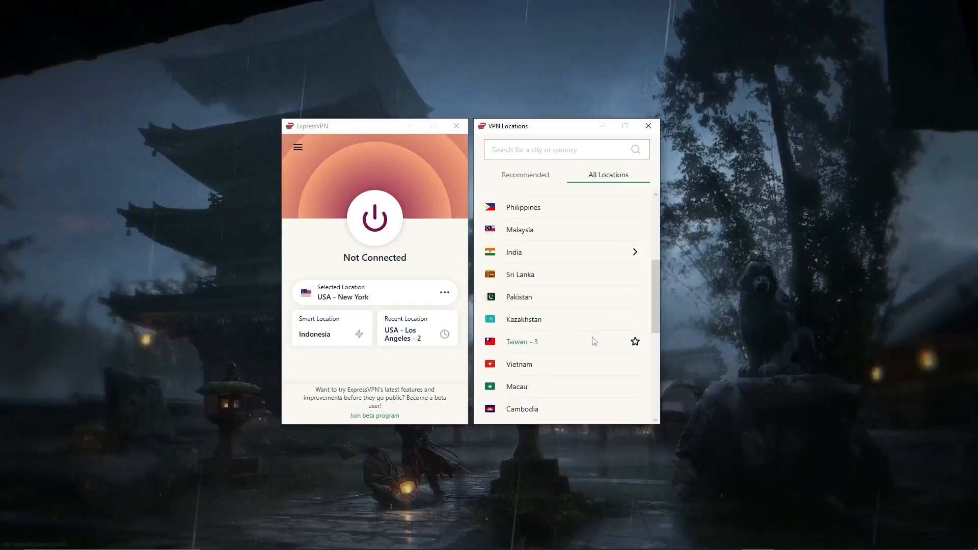
{"action": "scroll", "scroll_direction": "down", "scroll_amount": 3}
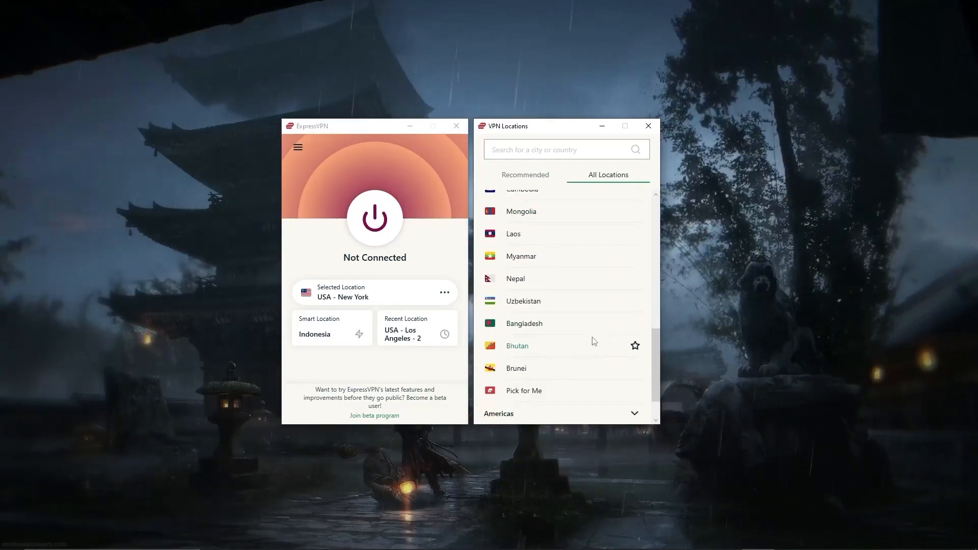
{"action": "scroll", "scroll_direction": "down", "scroll_amount": 3}
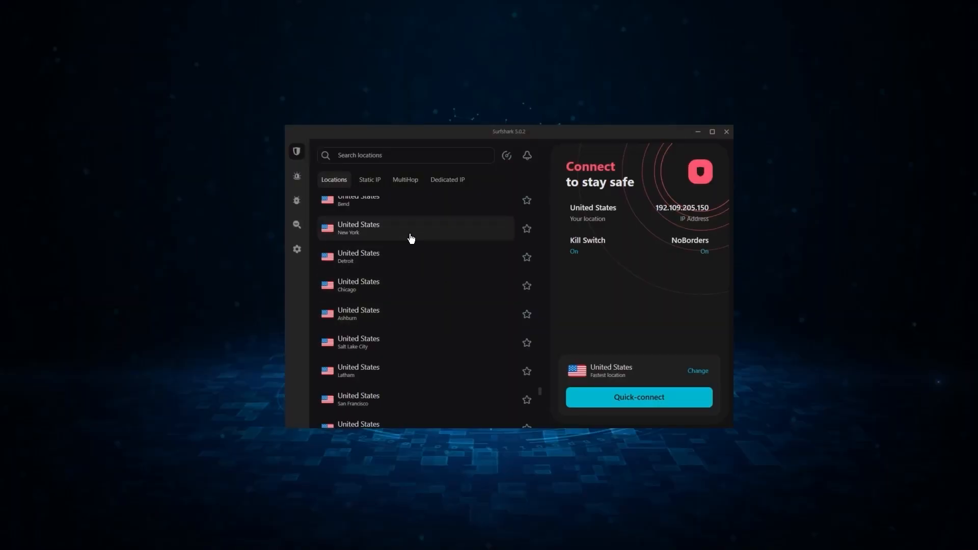
{"action": "left_click", "coordinate": [638, 397]}
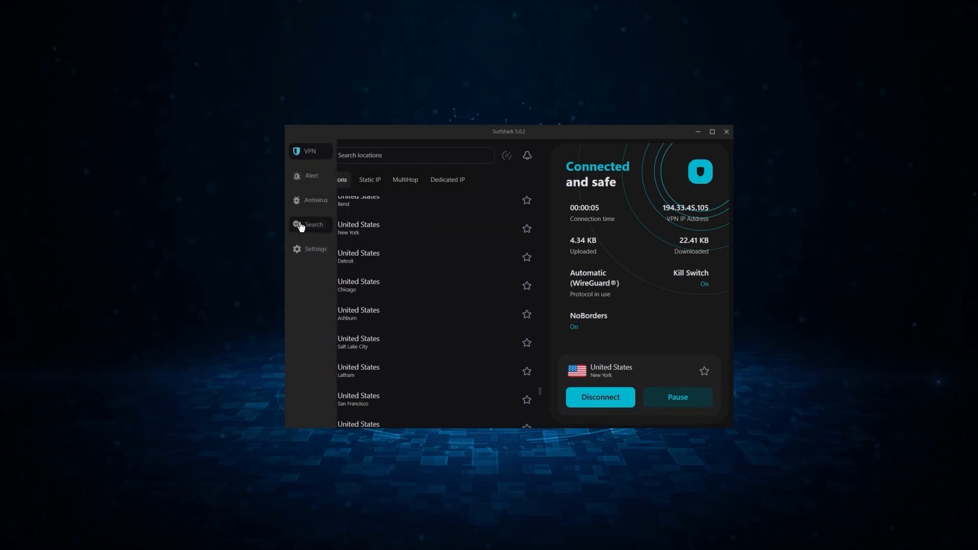
{"action": "left_click", "coordinate": [314, 249]}
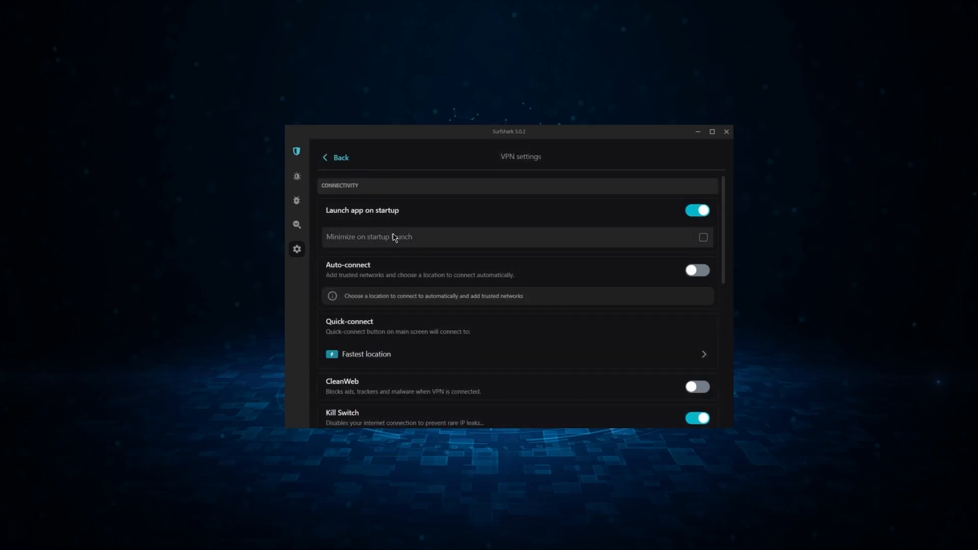
{"action": "left_click", "coordinate": [336, 157]}
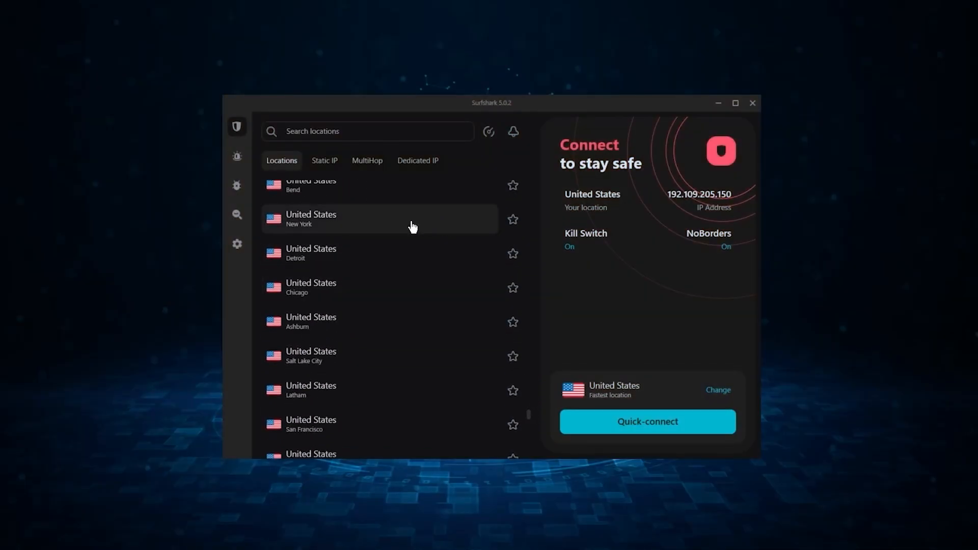
{"action": "left_click", "coordinate": [647, 421]}
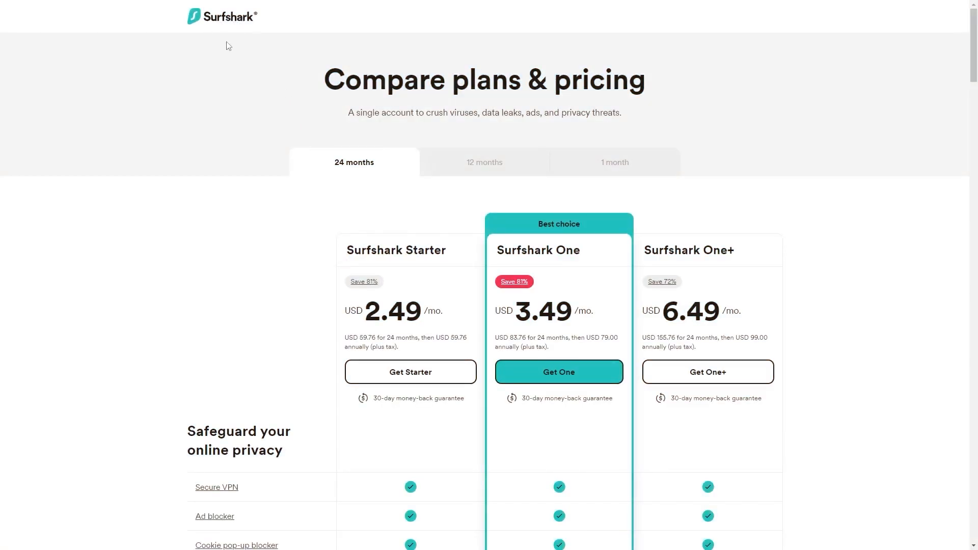
{"action": "mouse_move", "coordinate": [341, 182]}
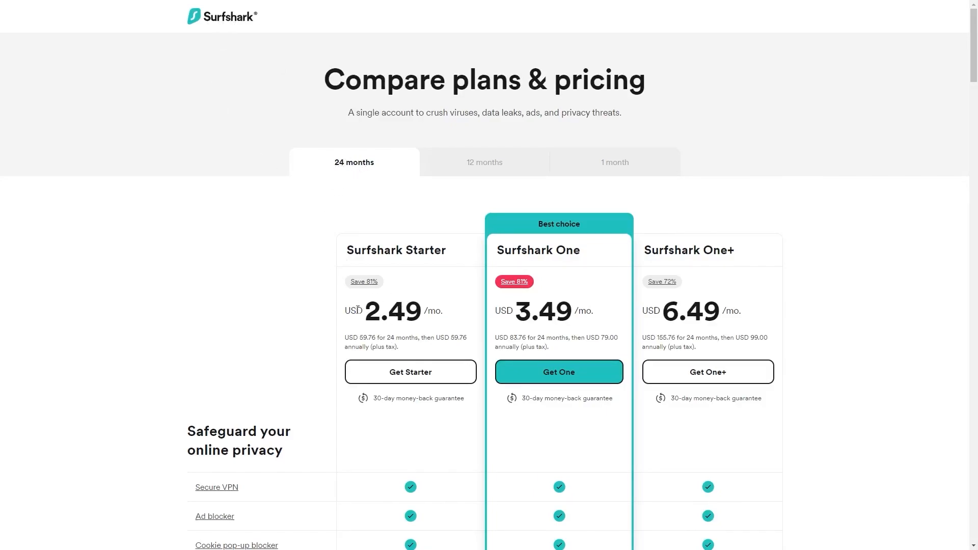
{"action": "mouse_move", "coordinate": [355, 293]}
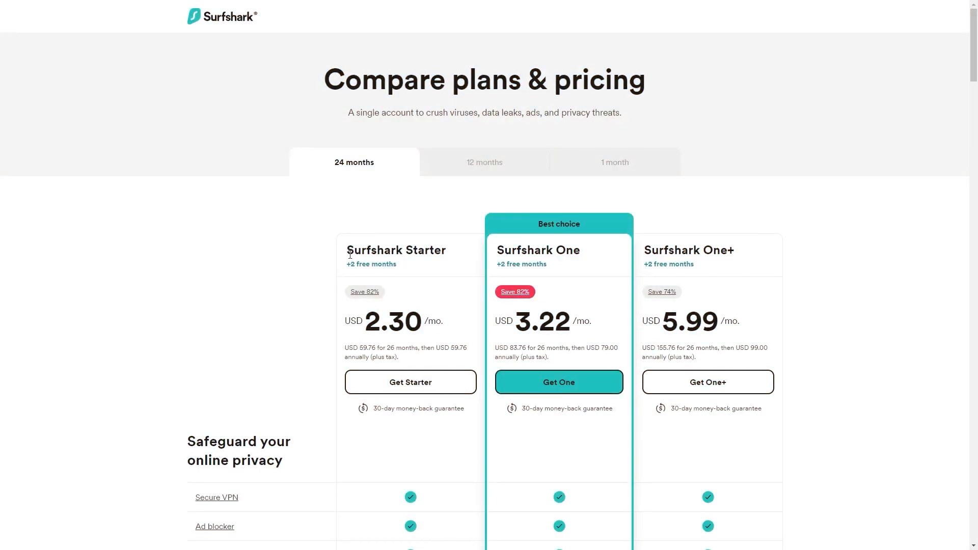
{"action": "mouse_move", "coordinate": [365, 276]}
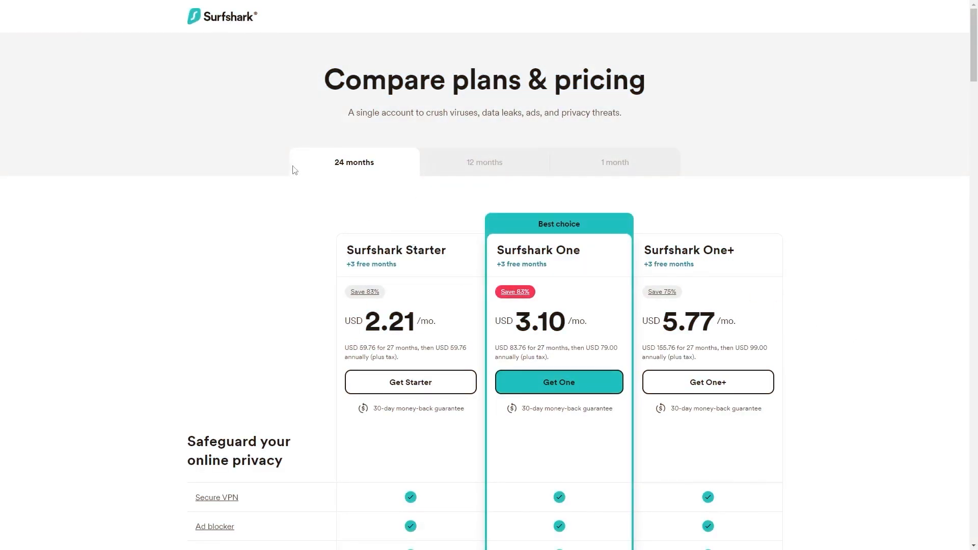
{"action": "mouse_move", "coordinate": [375, 274]}
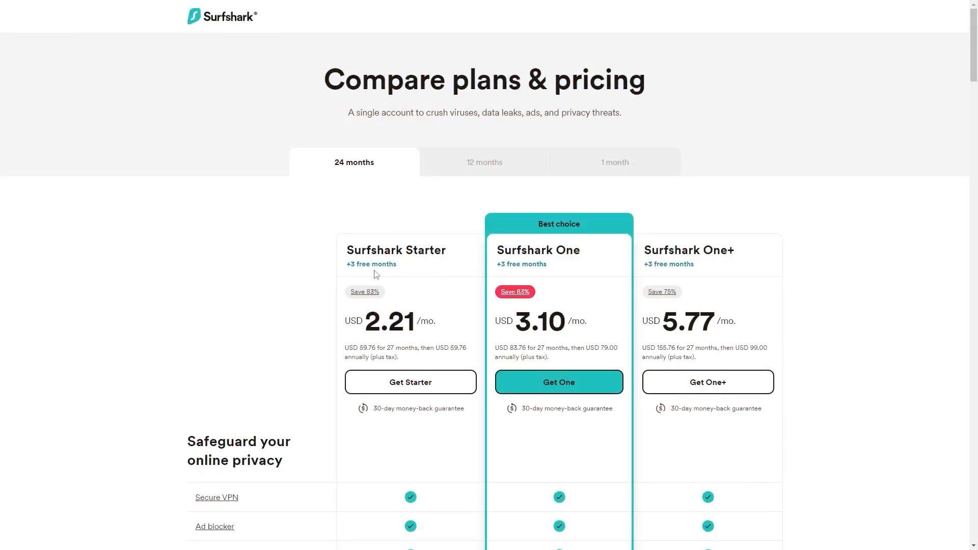
{"action": "mouse_move", "coordinate": [377, 368]}
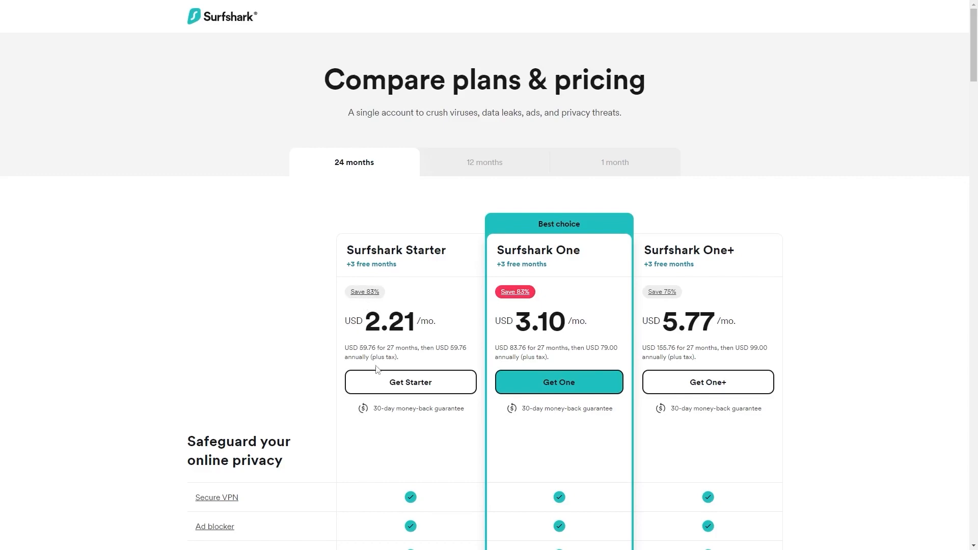
Start checkout for the Surfshark Starter 24-month plan with the 3freemonths coupon applied, total USD 66.33.
{"action": "left_click", "coordinate": [410, 382]}
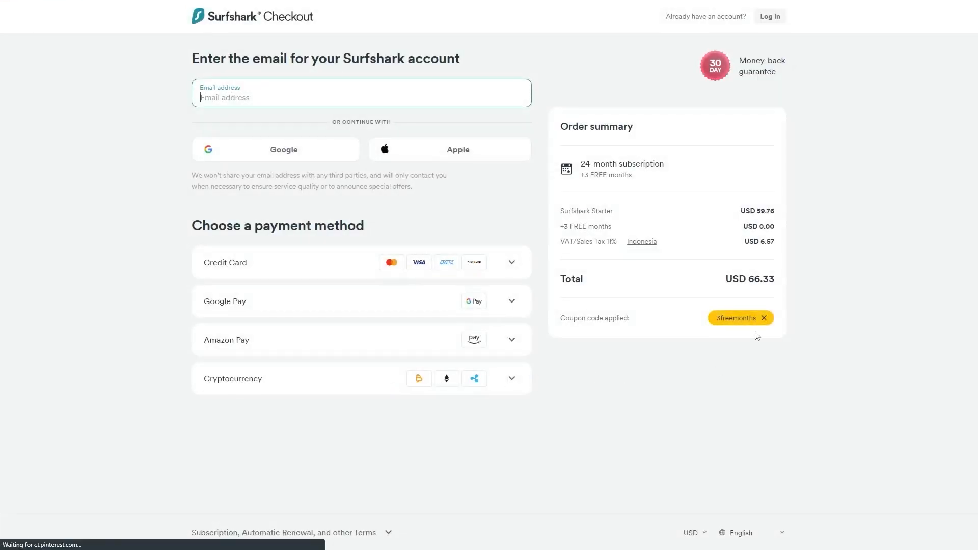